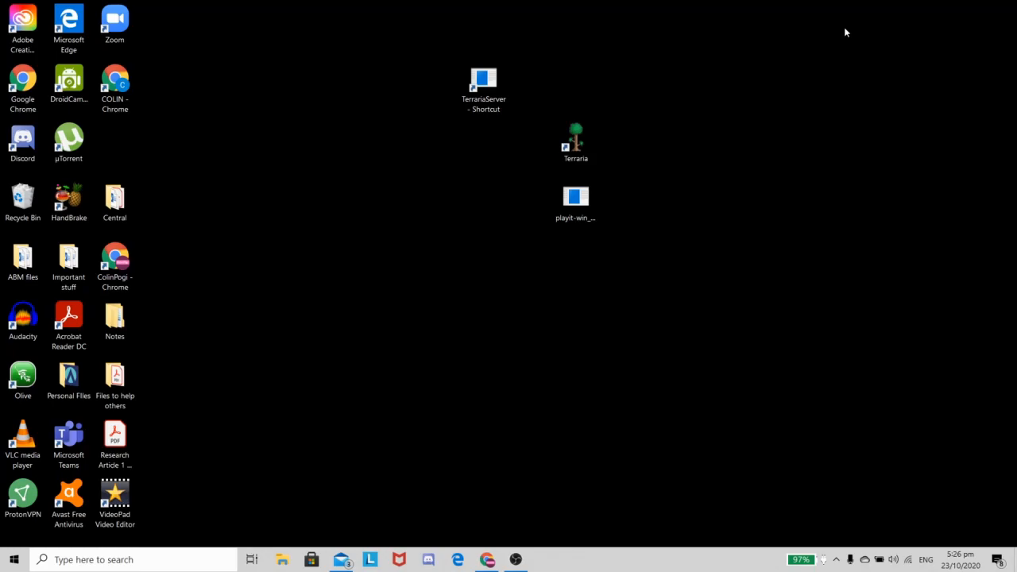
mouse_move(537, 111)
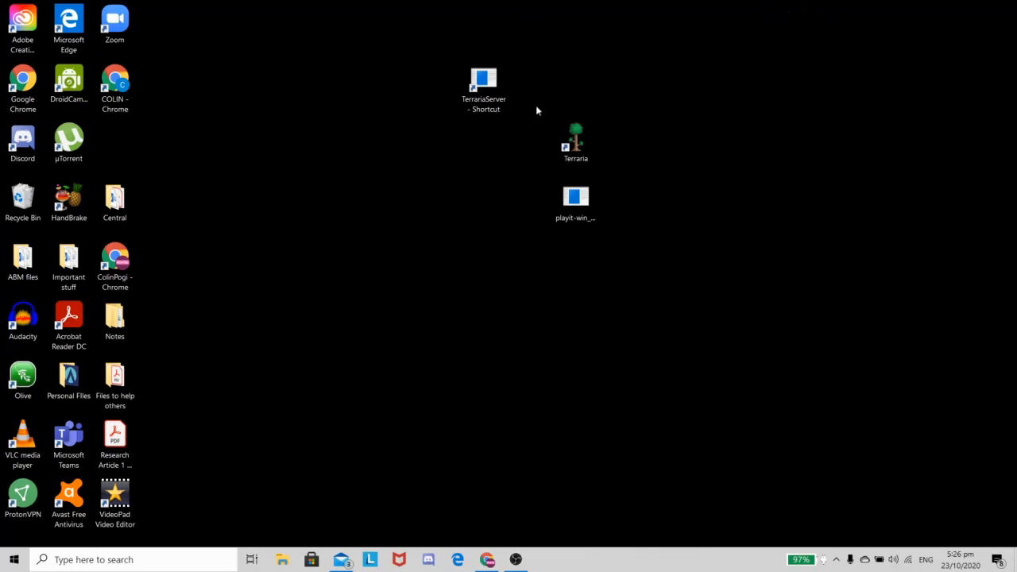
Step: Line up the Terraria and playit shortcuts together along the desktop's top row
drag(537, 112, 628, 256)
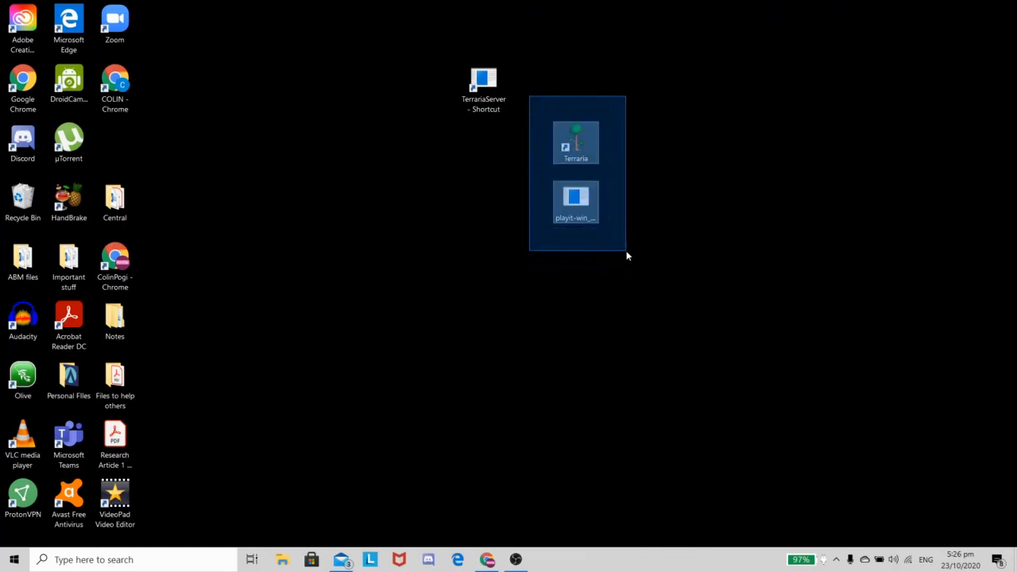
click(622, 242)
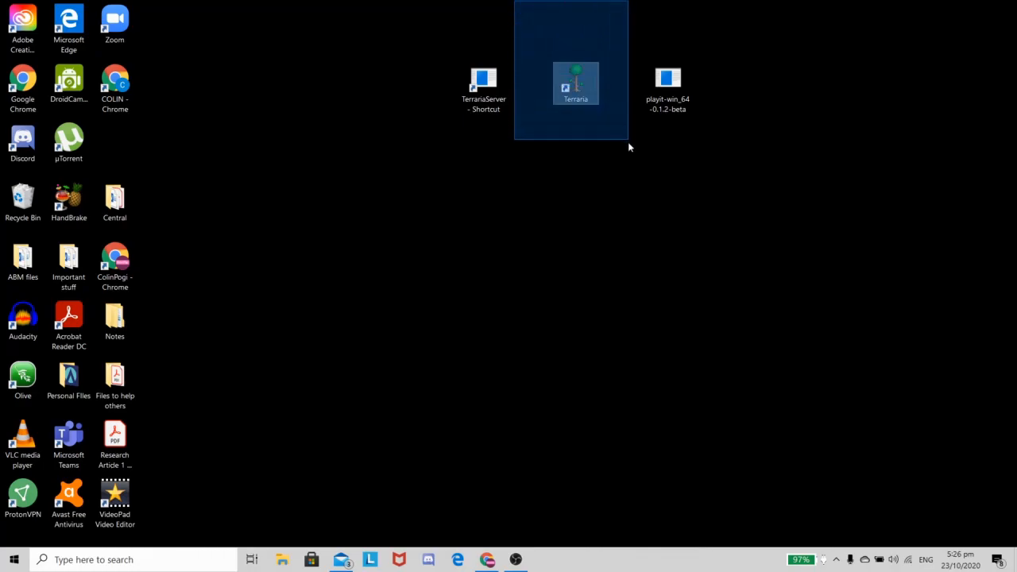
Step: Move the TerrariaServer shortcut down toward the centre of the desktop and deselect it
click(483, 87)
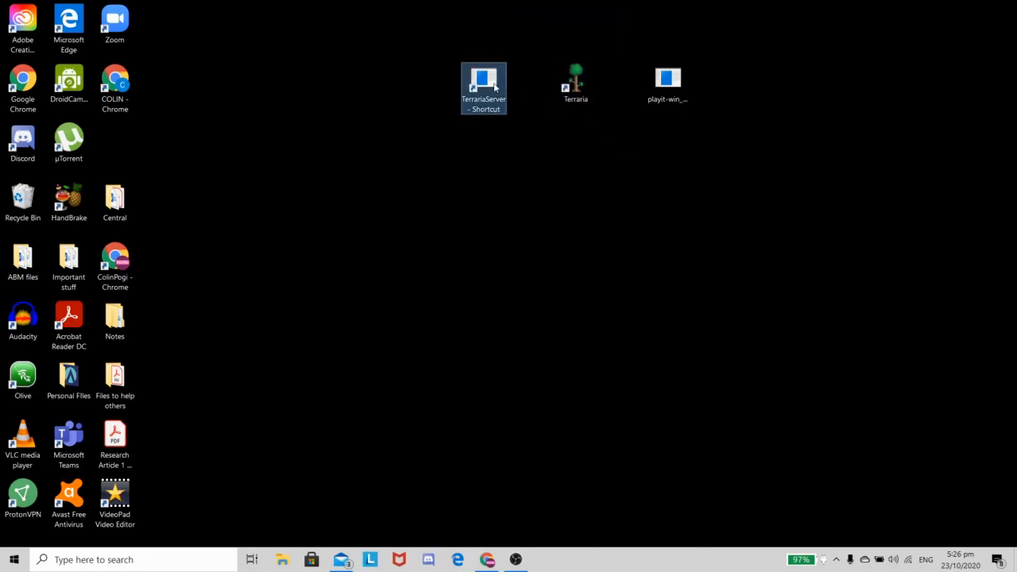
drag(483, 88, 437, 326)
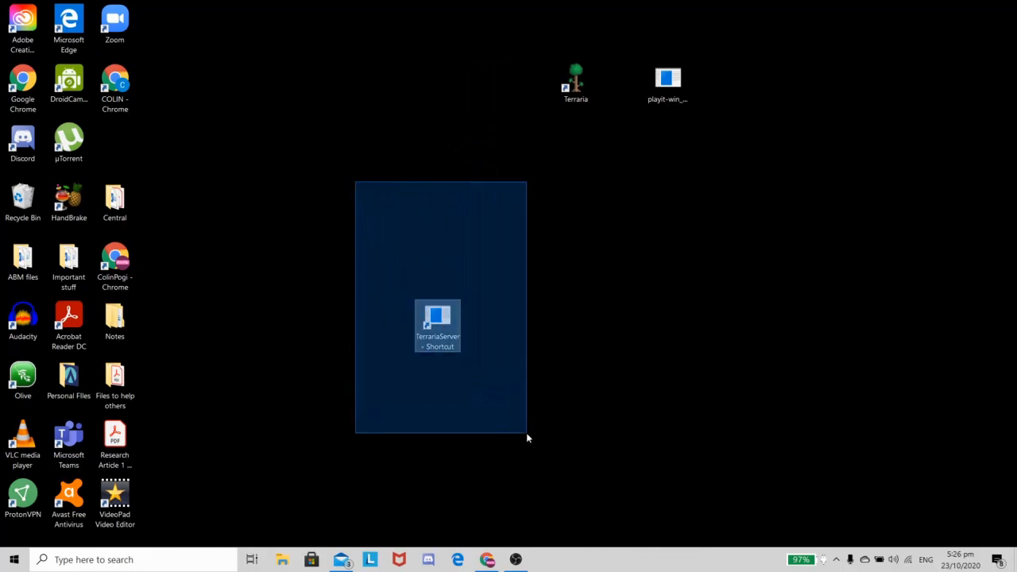
click(458, 397)
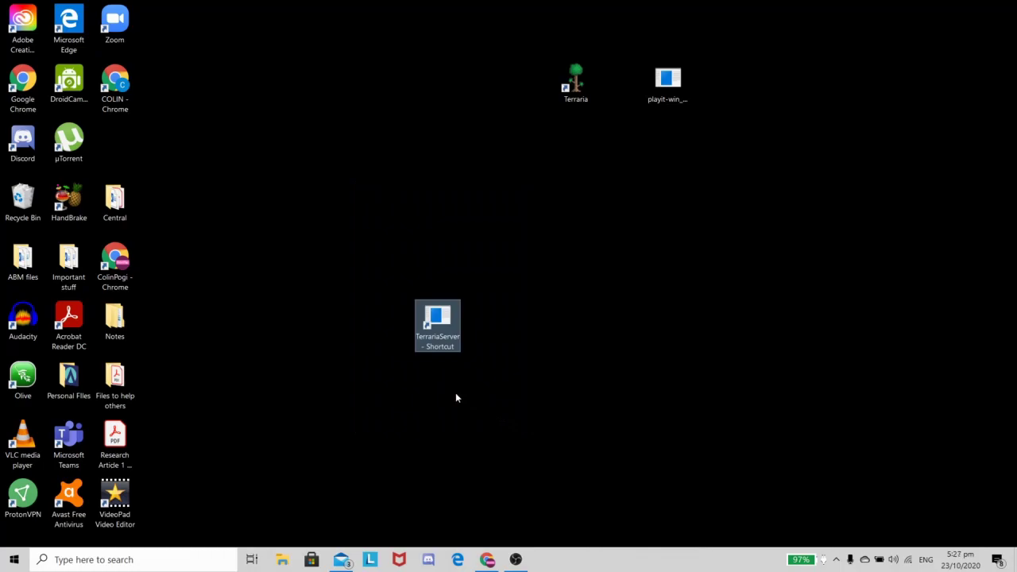
mouse_move(418, 382)
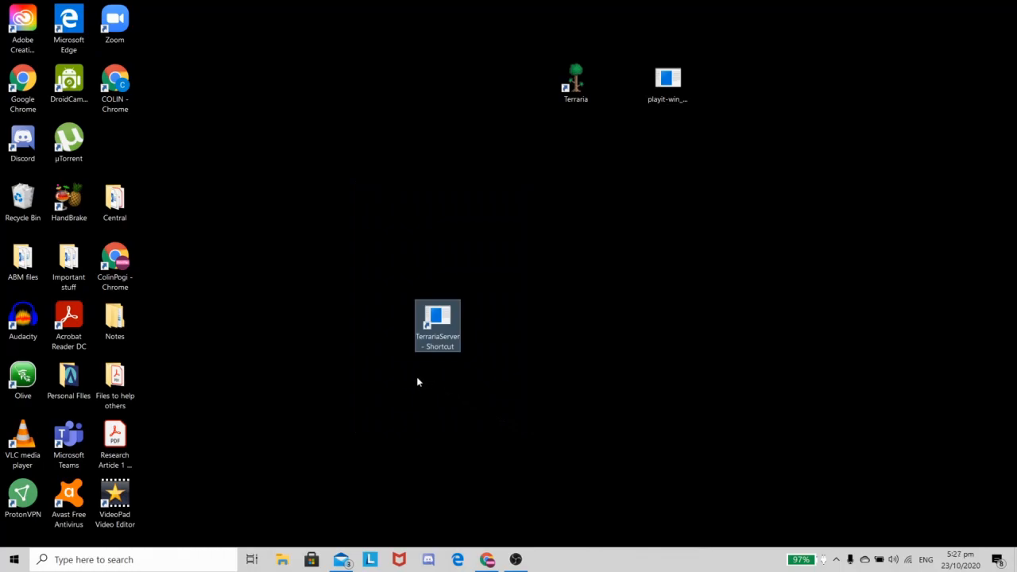
click(508, 391)
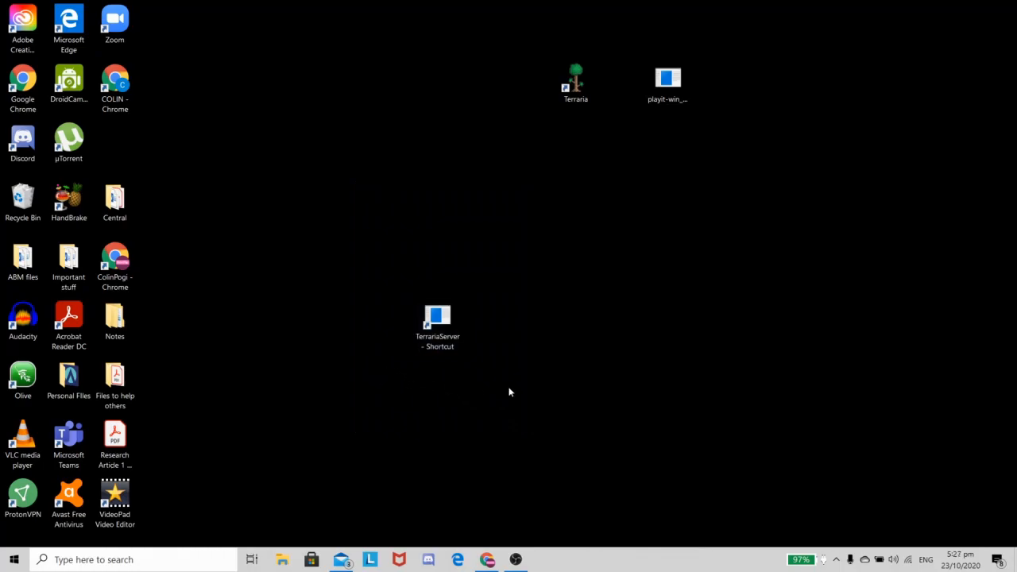
mouse_move(502, 391)
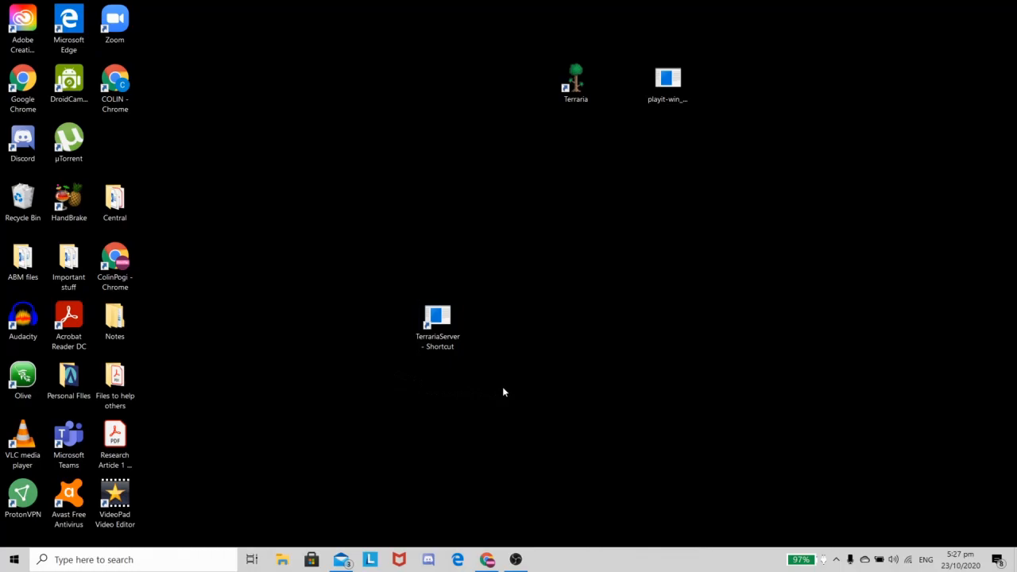
mouse_move(357, 265)
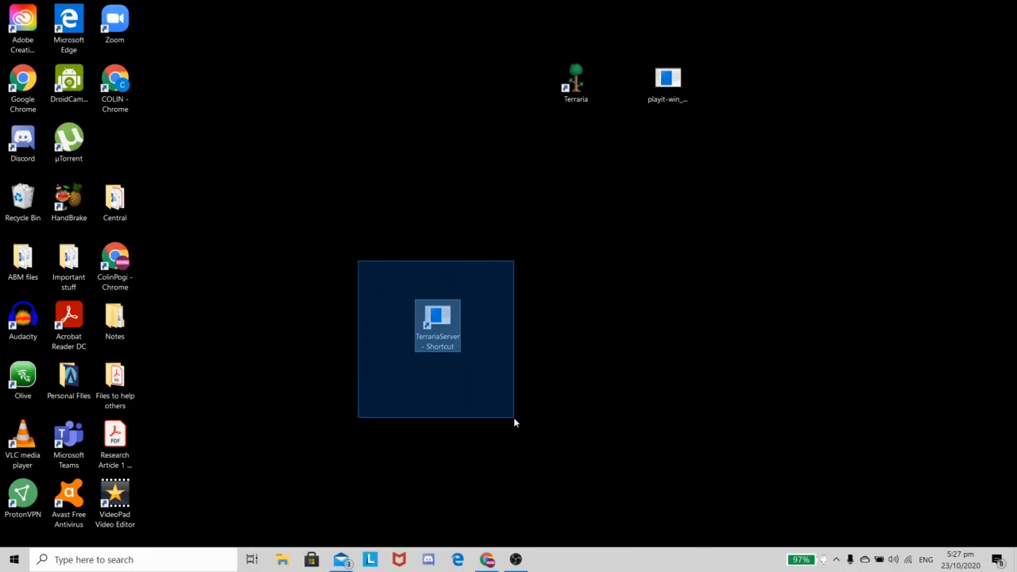
click(495, 395)
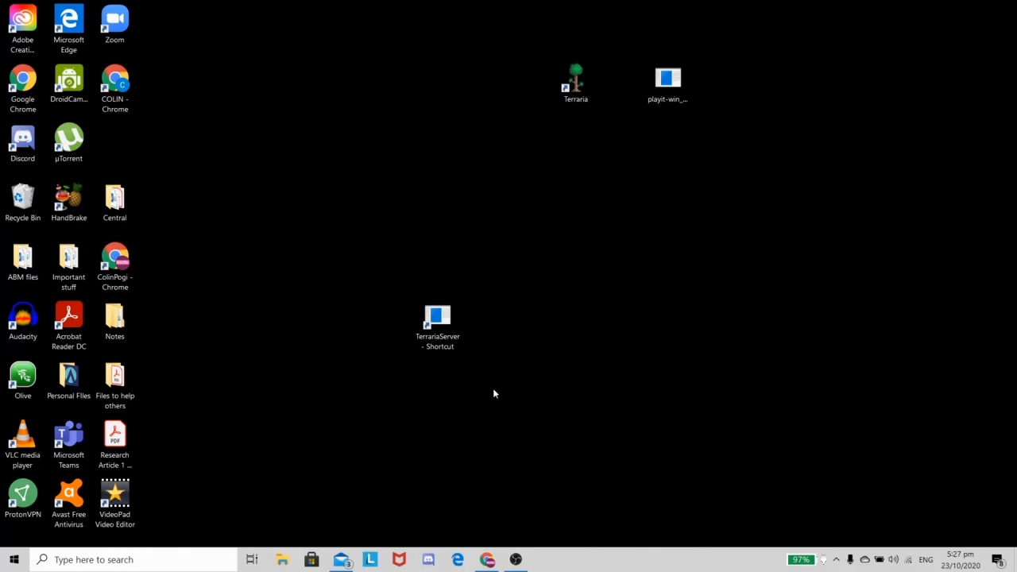
mouse_move(400, 421)
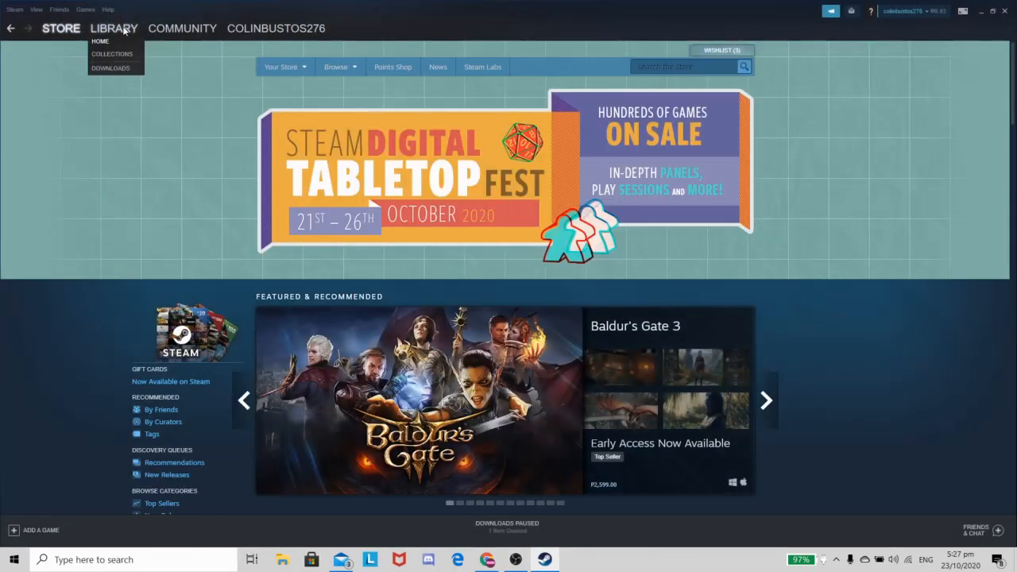
Step: Reach Terraria's installed files folder from the Steam Library and dismiss the Properties window
click(114, 28)
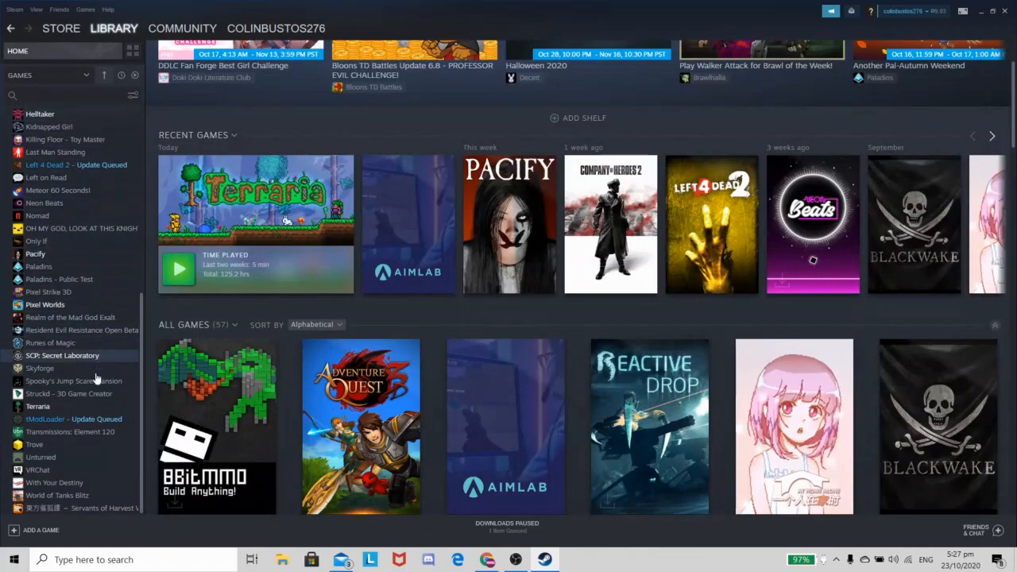
mouse_move(95, 414)
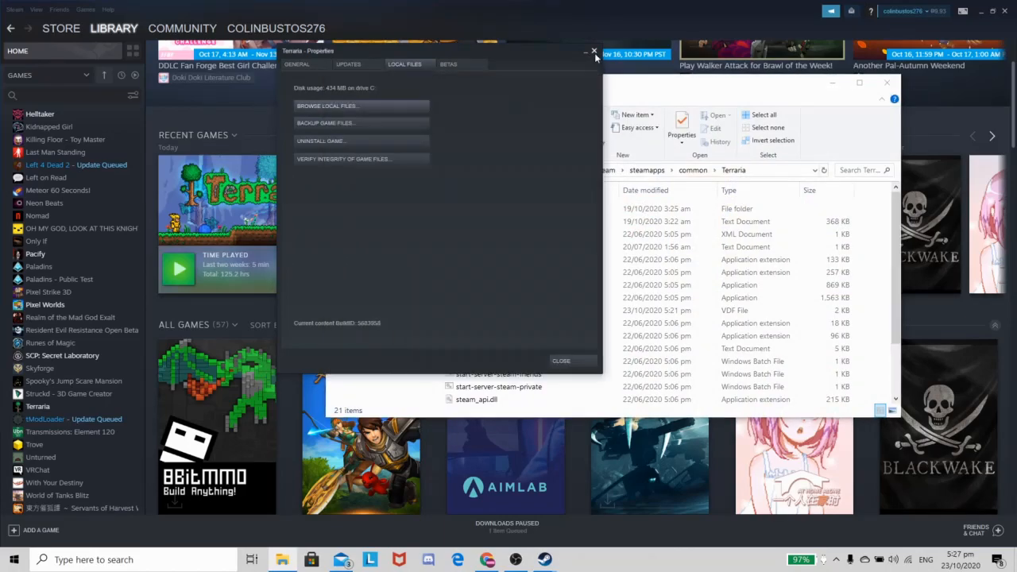
click(594, 51)
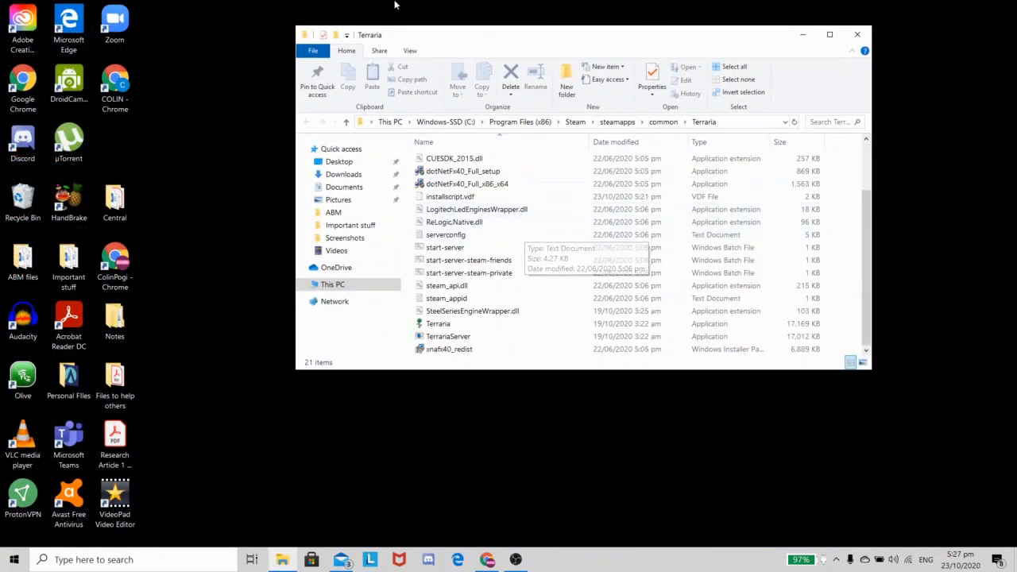
Step: Create a desktop shortcut to TerrariaServer.exe from the Terraria game folder
click(439, 324)
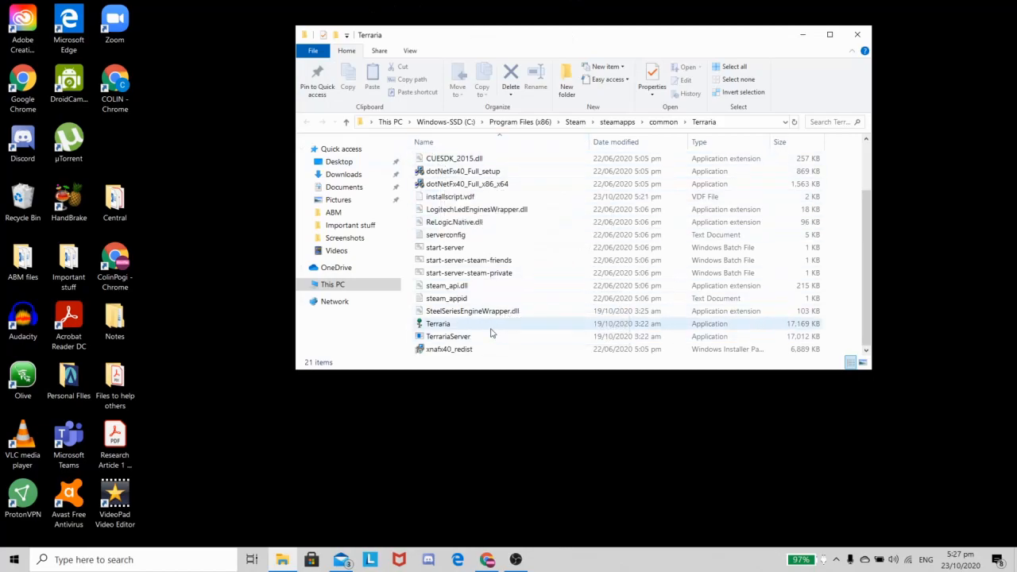
right_click(448, 337)
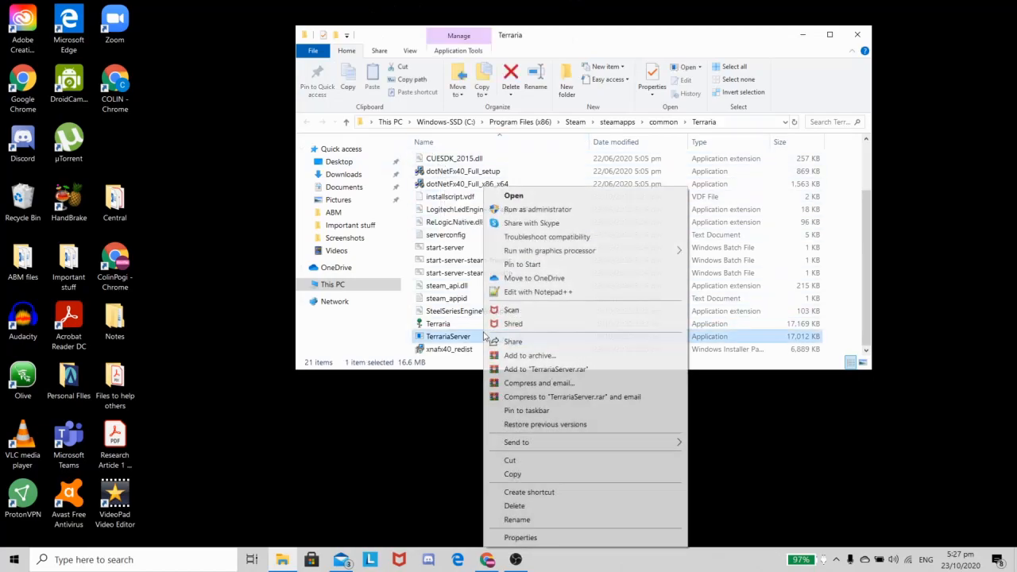
mouse_move(544, 488)
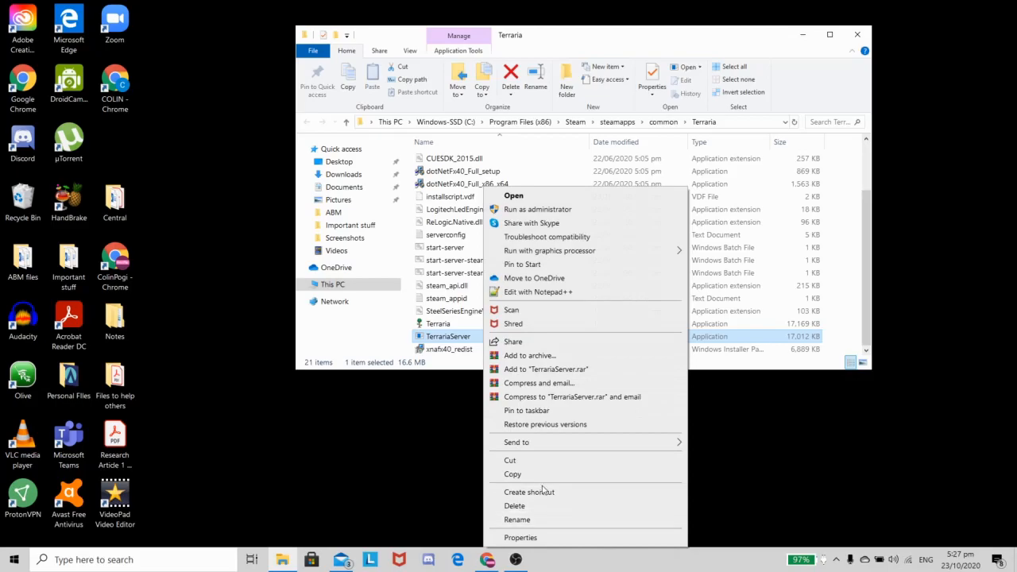
click(290, 245)
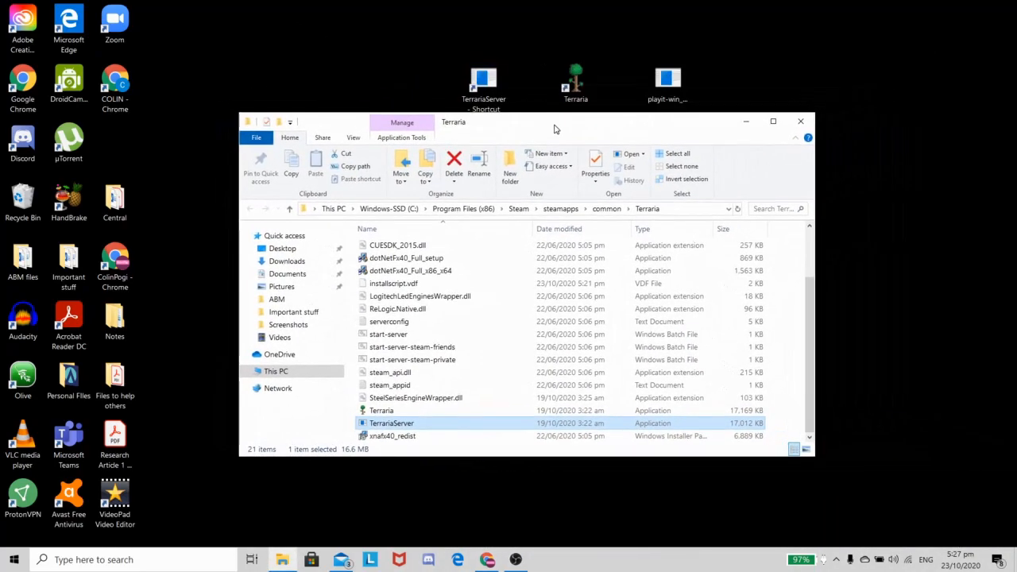
mouse_move(391, 422)
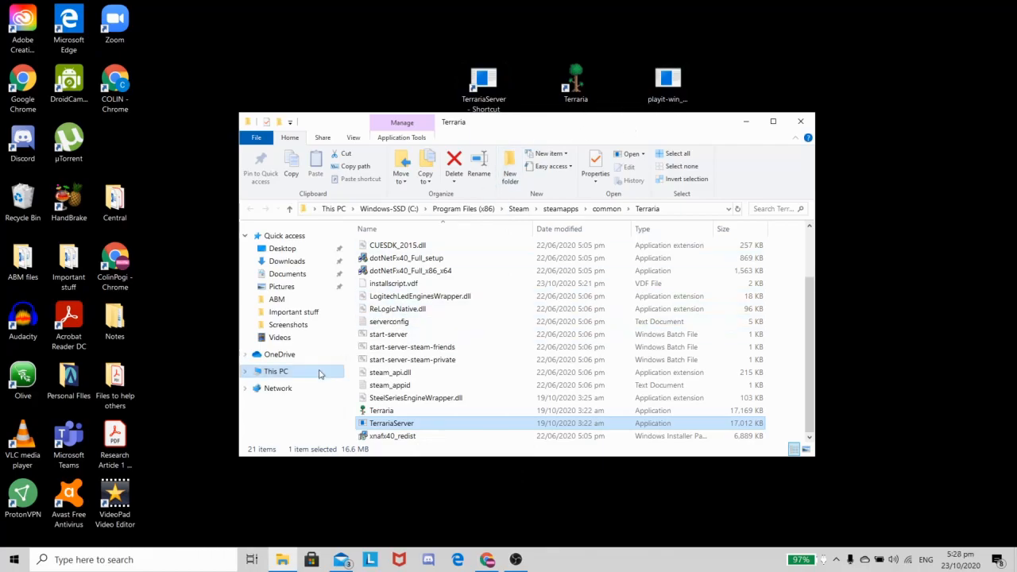
Step: Navigate from This PC into the GOG Games folder on the Windows-SSD (C:) drive
click(276, 372)
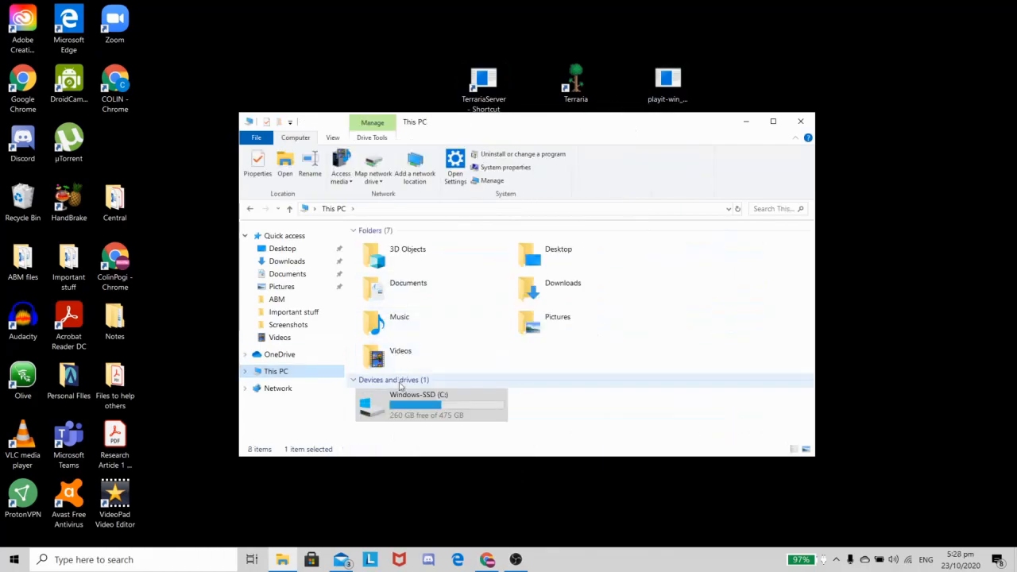
double_click(420, 405)
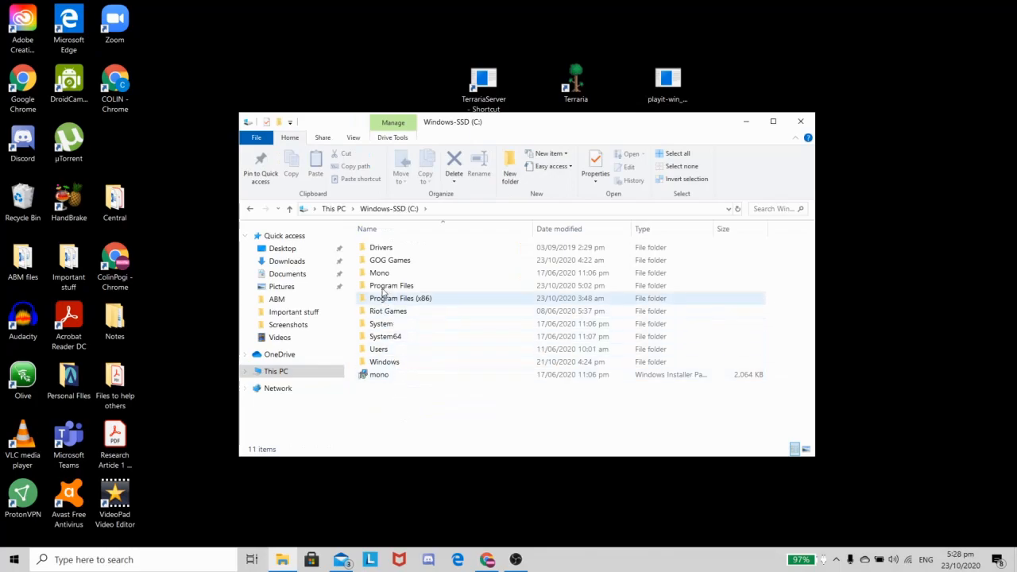
double_click(390, 261)
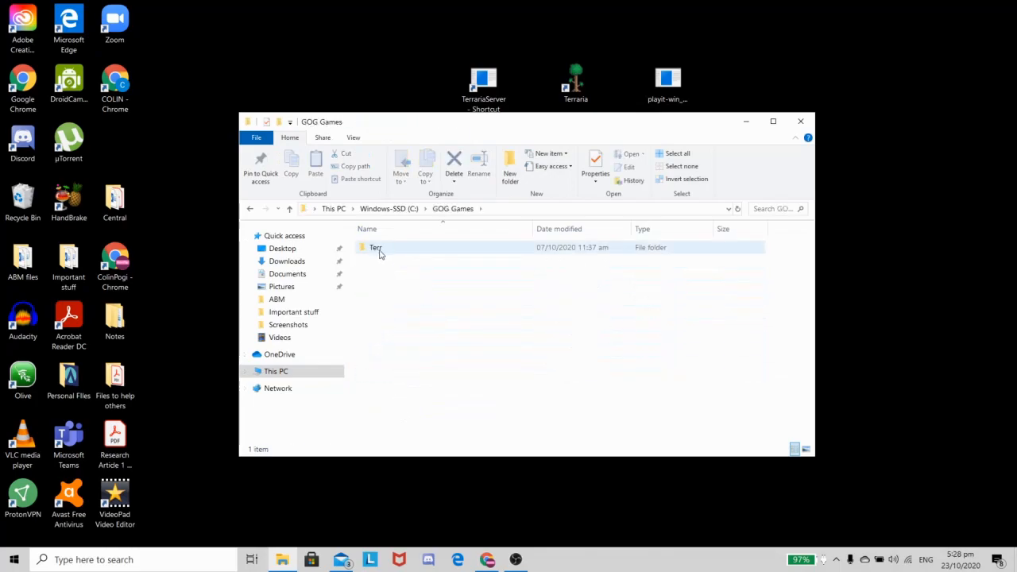
drag(524, 121, 524, 79)
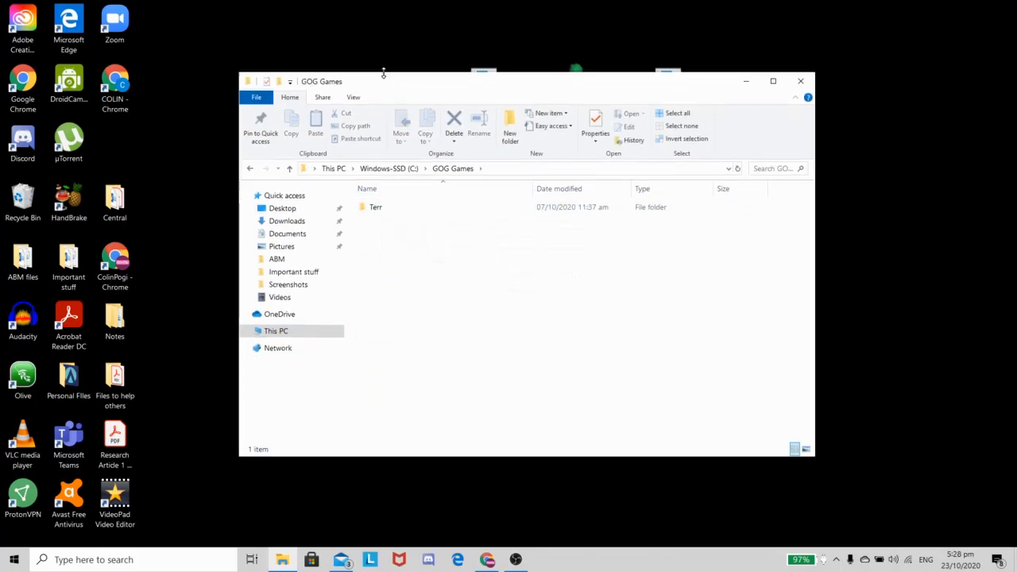
Step: Enter the Terr folder inside GOG Games and look through its file list
click(375, 203)
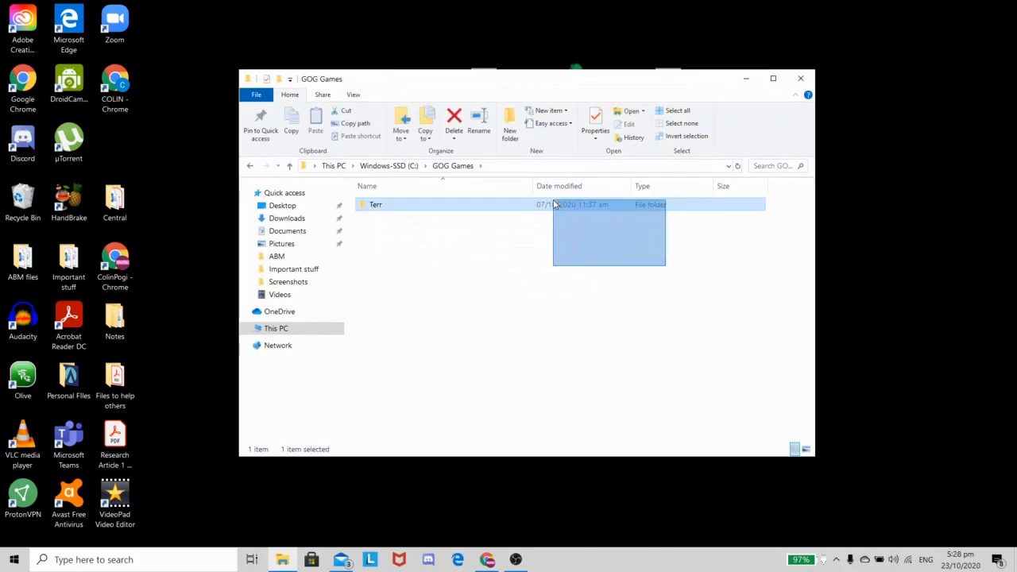
drag(522, 79, 523, 108)
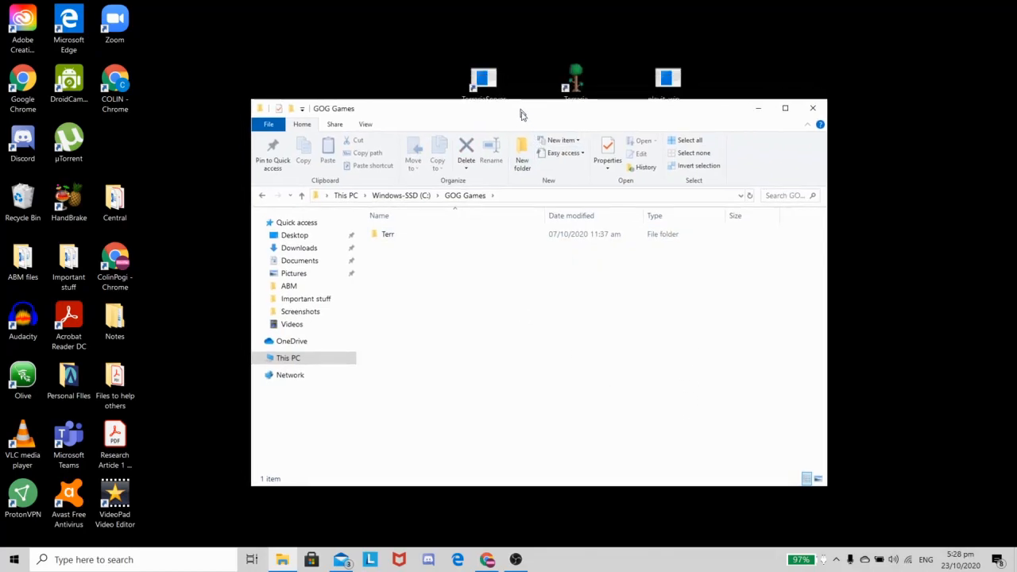
drag(521, 113, 553, 124)
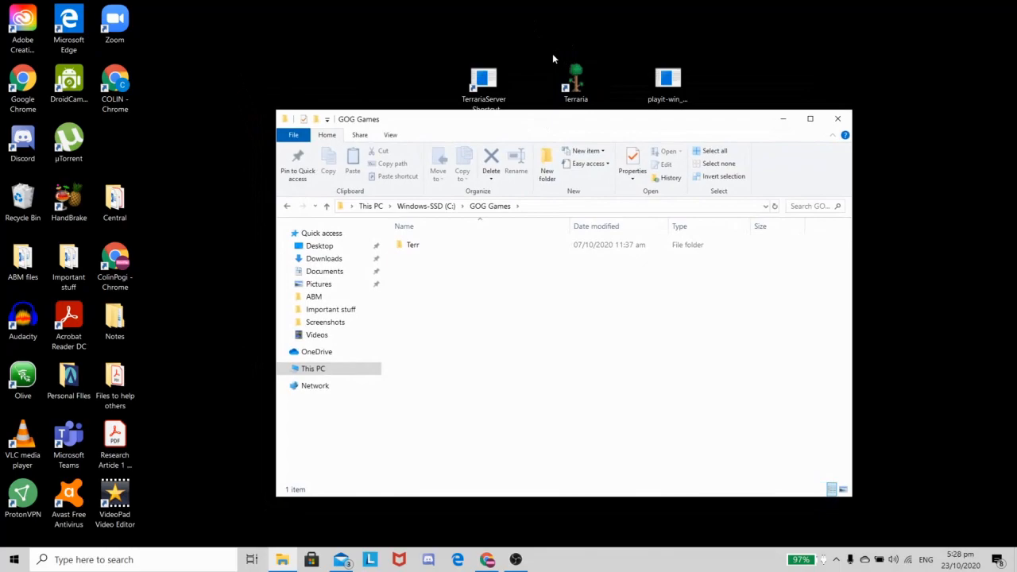
mouse_move(525, 124)
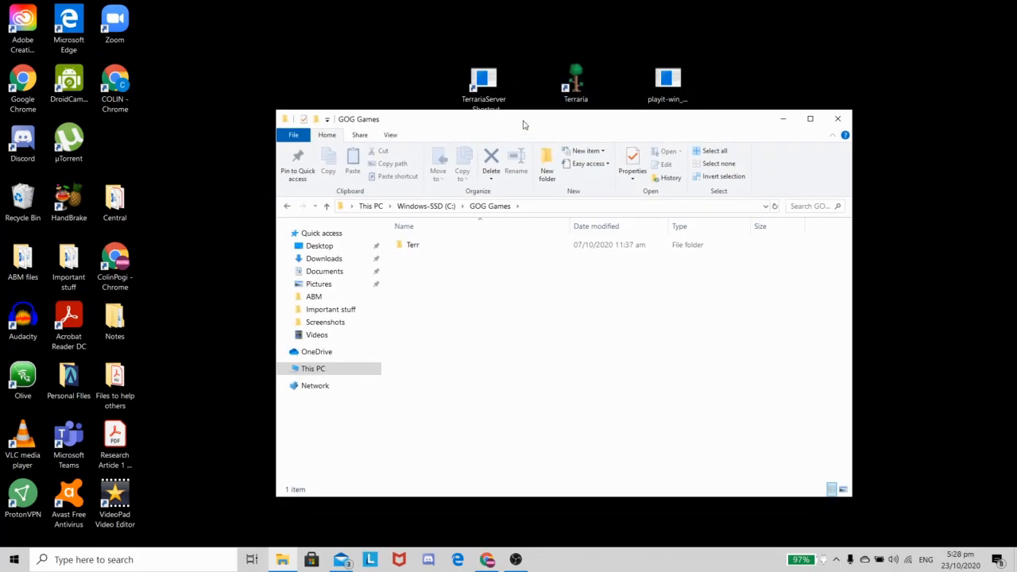
click(413, 245)
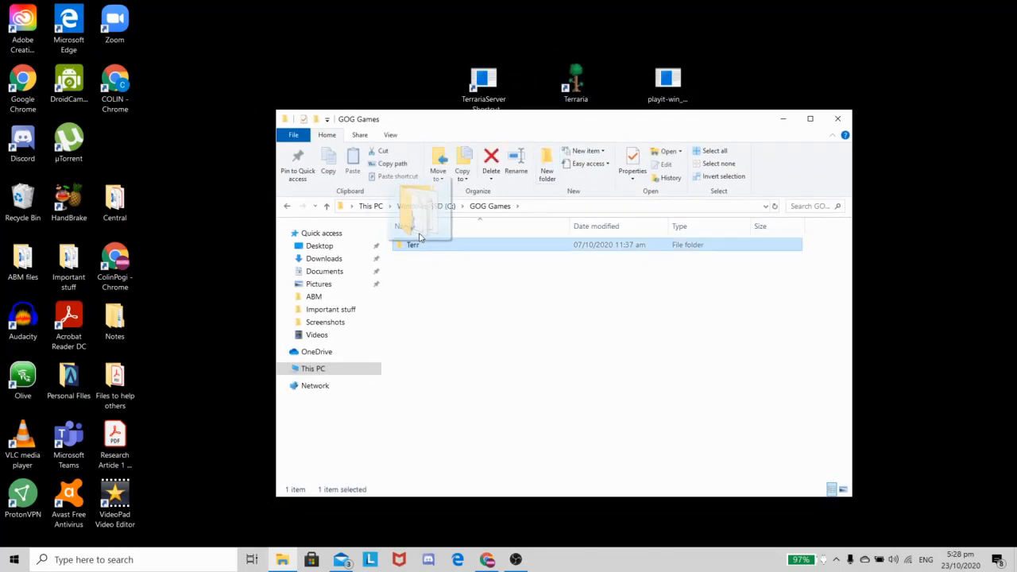
double_click(413, 245)
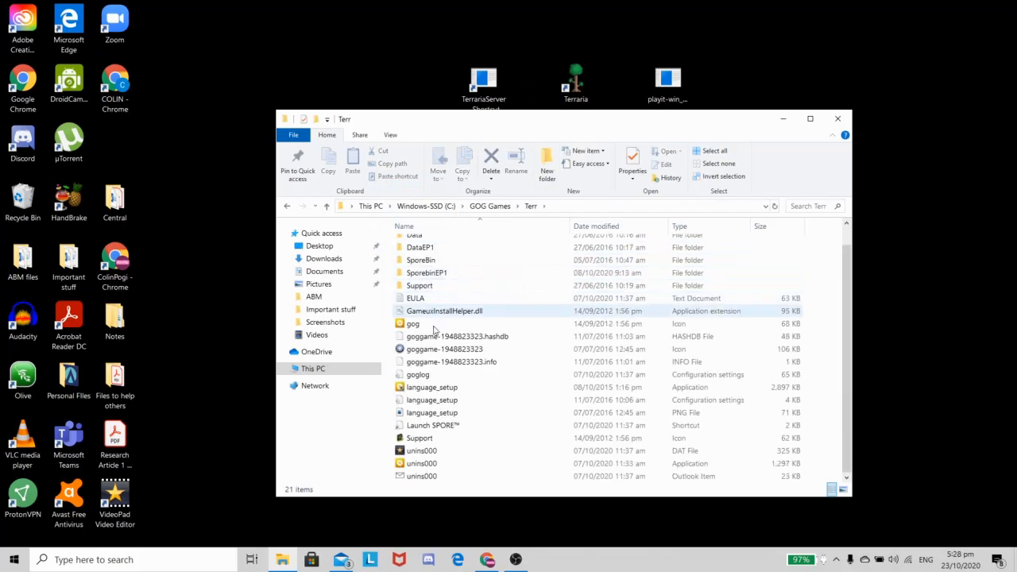
scroll(up, 3)
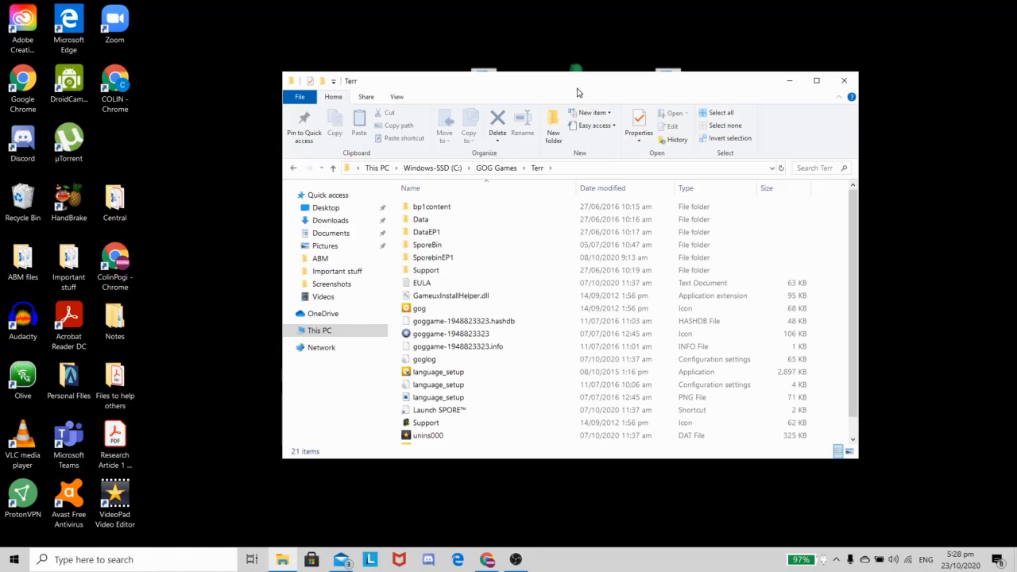
scroll(down, 3)
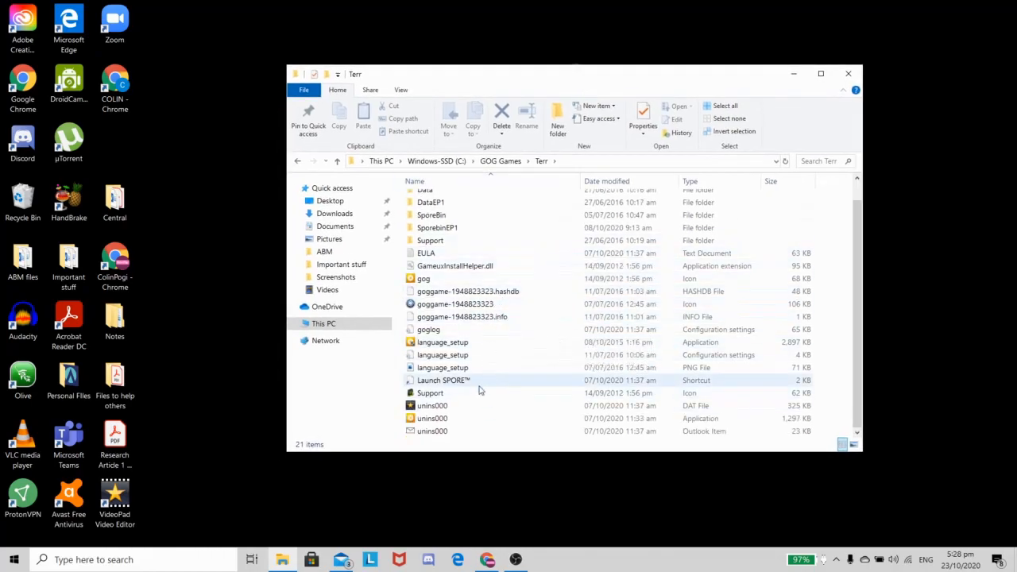
mouse_move(461, 420)
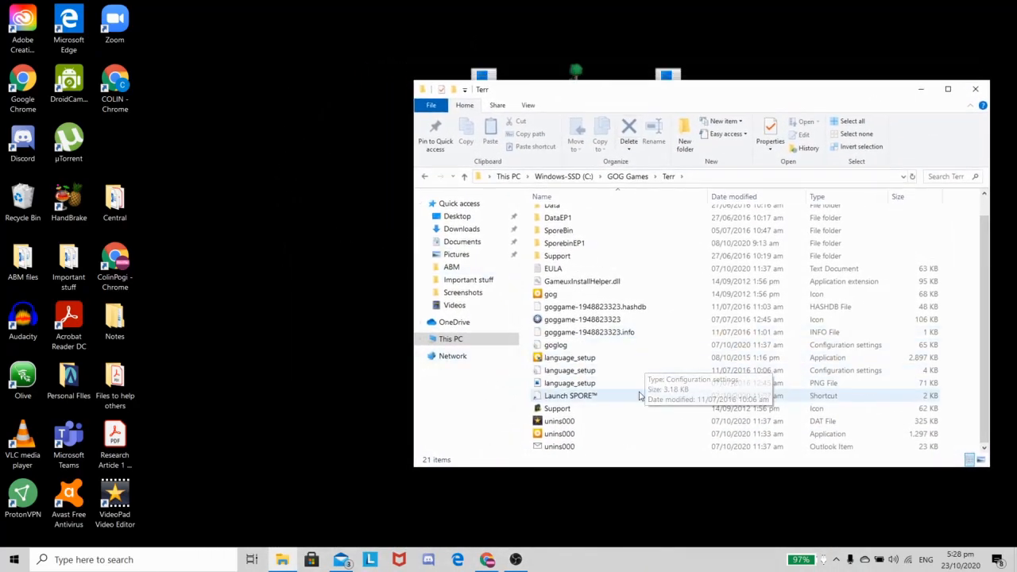
mouse_move(610, 89)
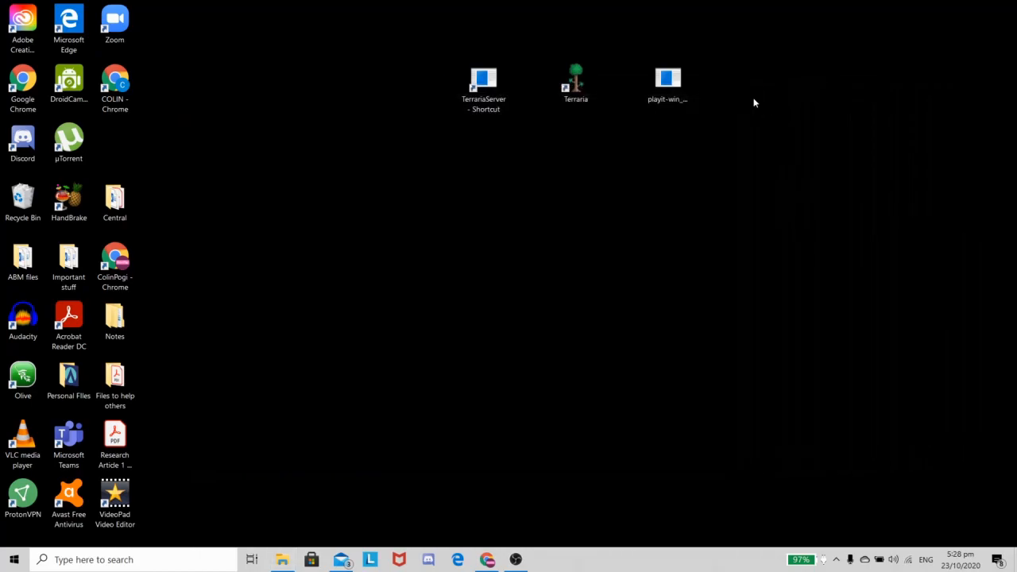
mouse_move(633, 132)
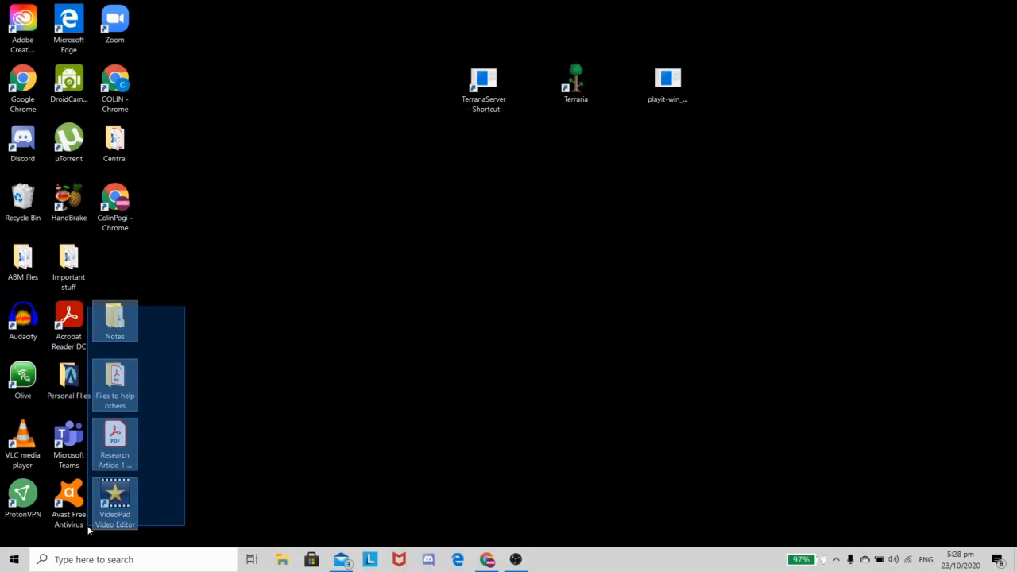
click(544, 98)
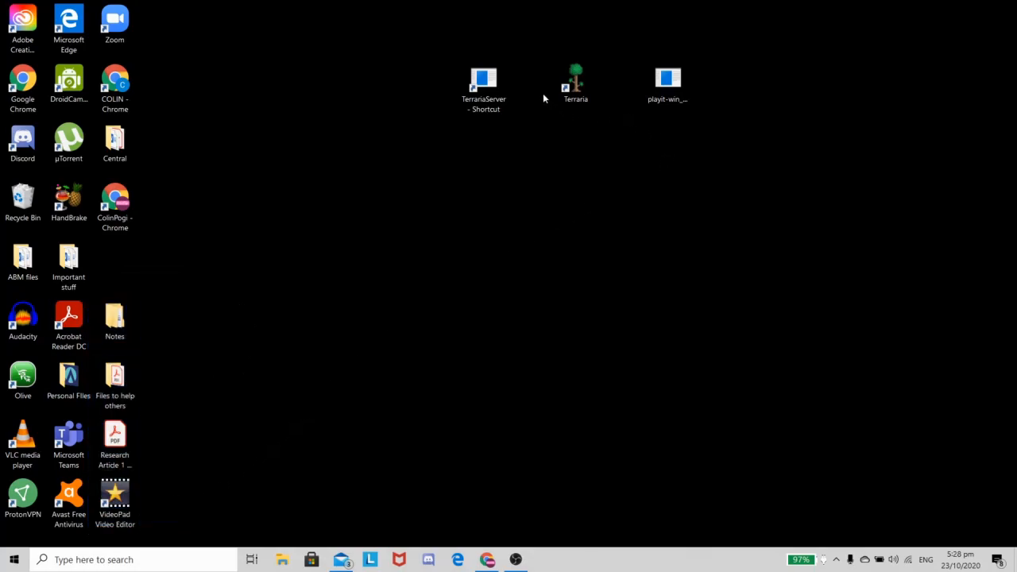
Step: Launch the Terraria dedicated server from its desktop shortcut to get the world list
double_click(483, 79)
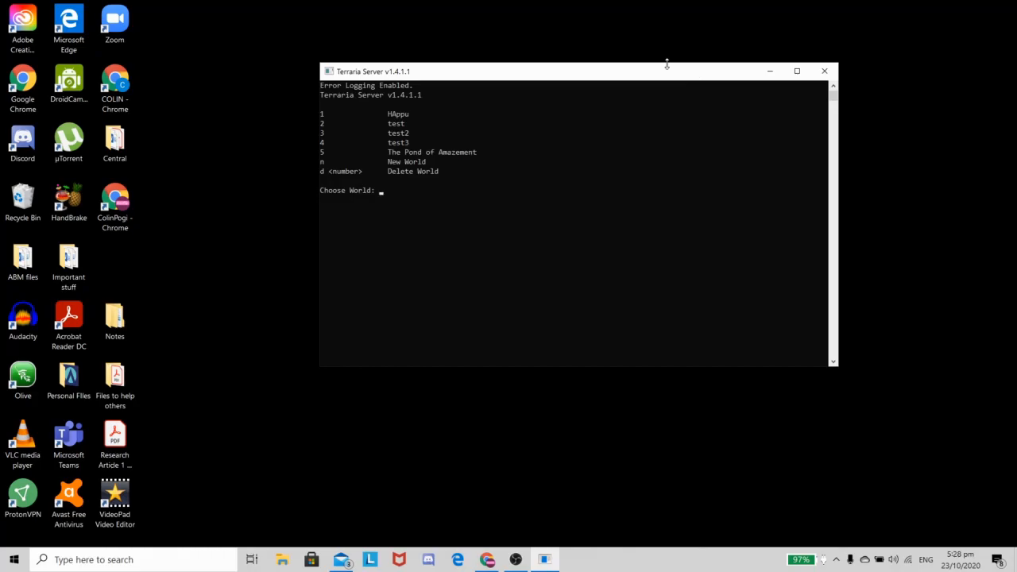
mouse_move(671, 50)
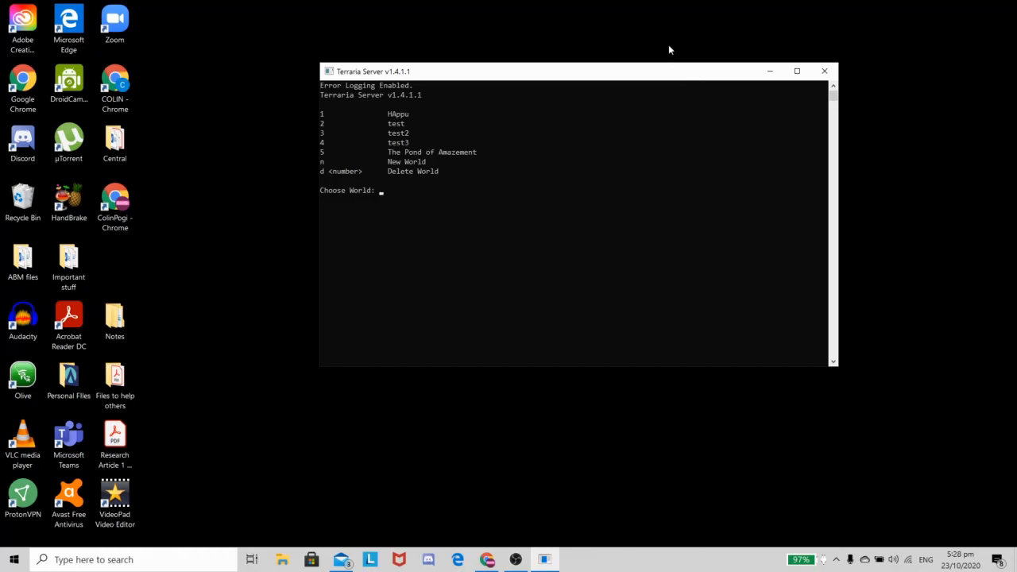
mouse_move(358, 127)
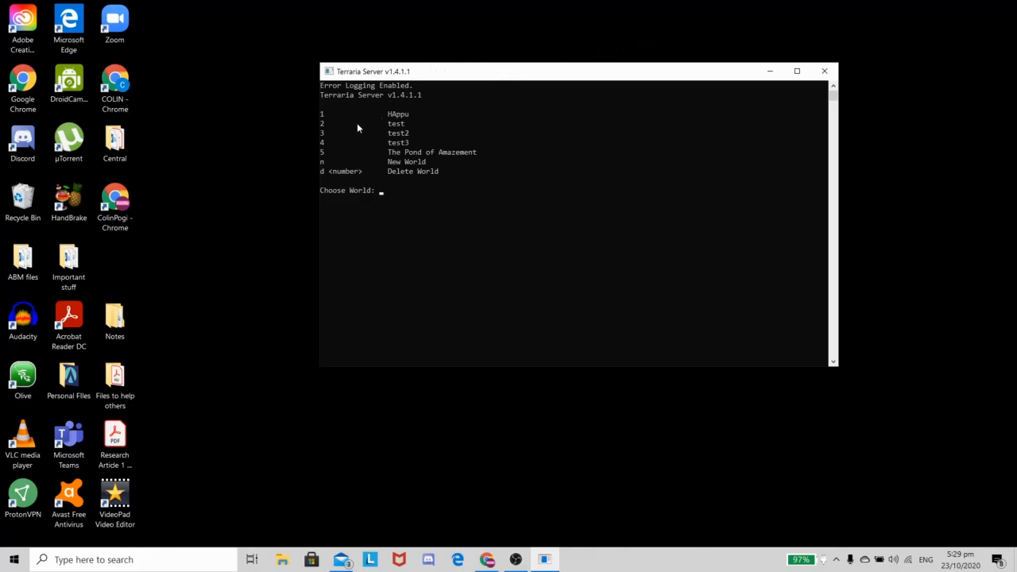
mouse_move(332, 169)
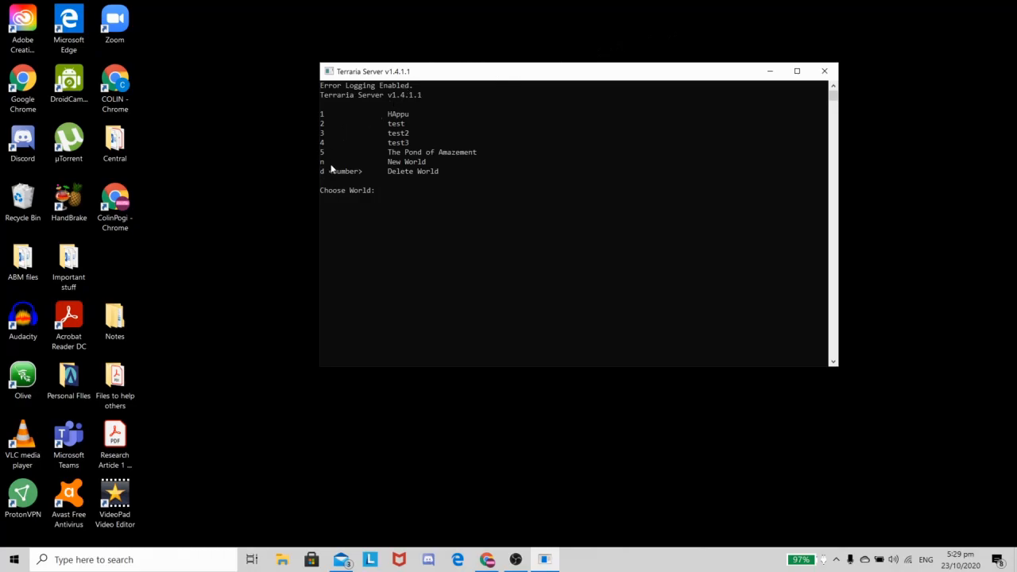
mouse_move(329, 176)
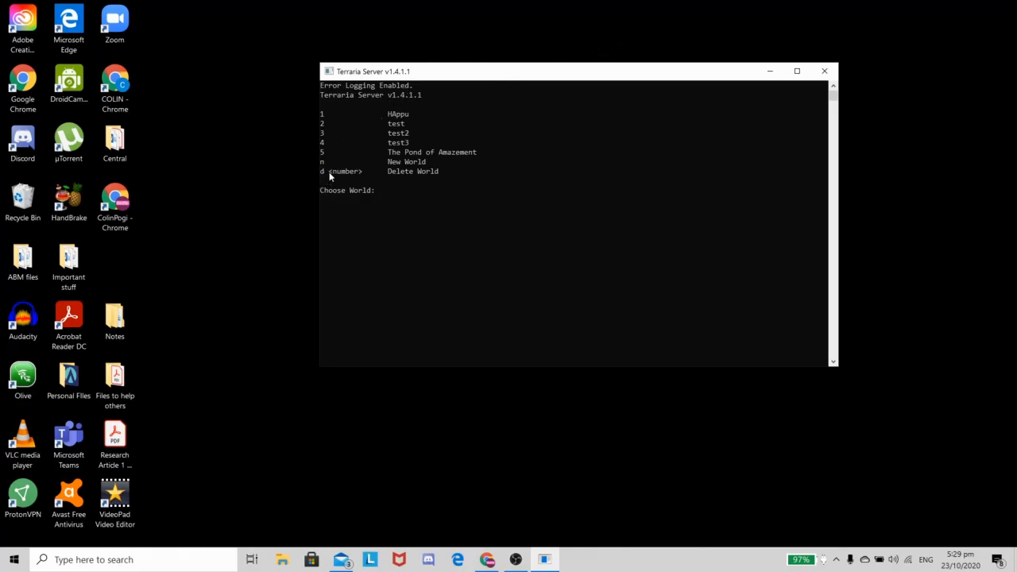
mouse_move(347, 164)
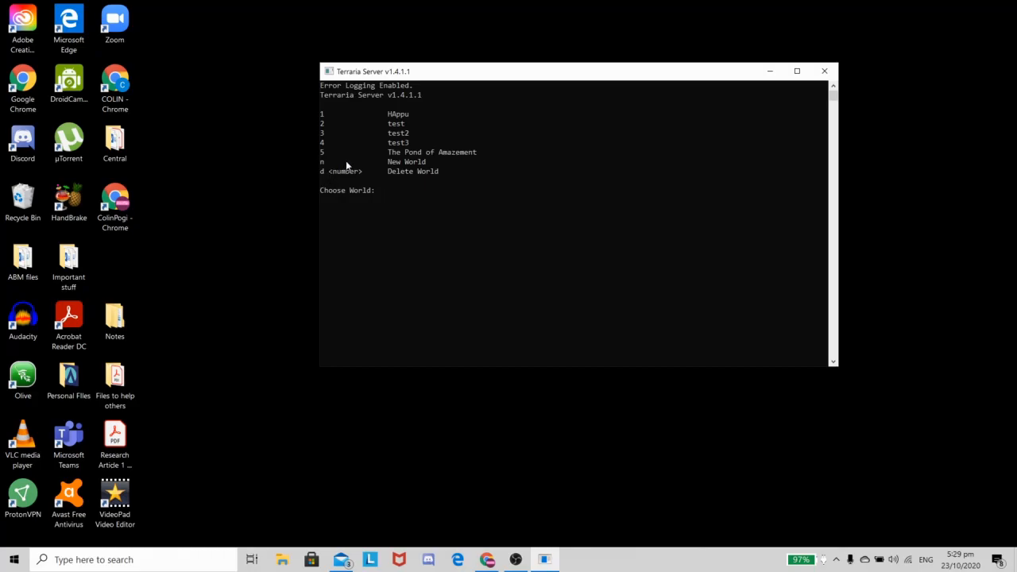
mouse_move(331, 127)
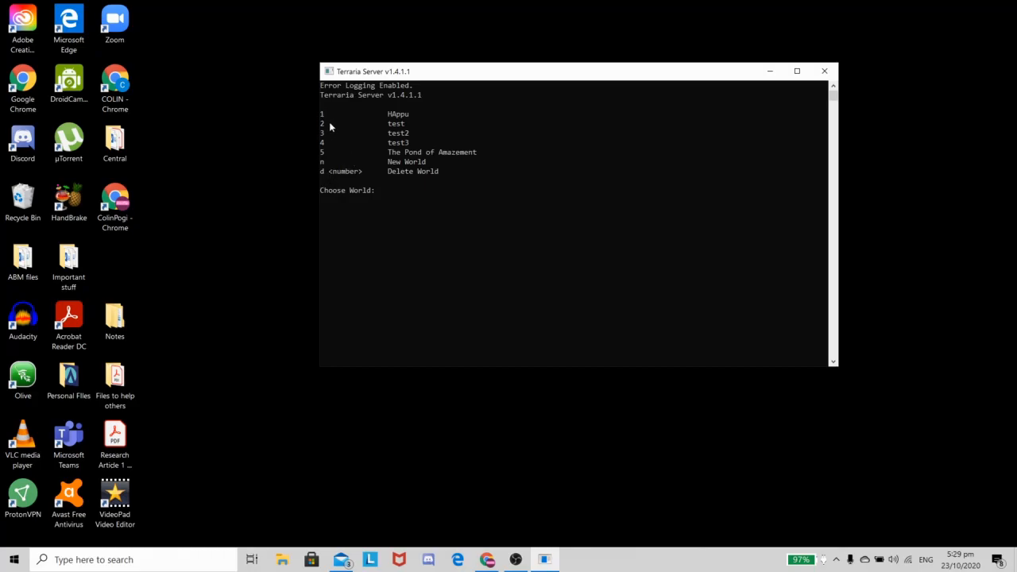
mouse_move(509, 127)
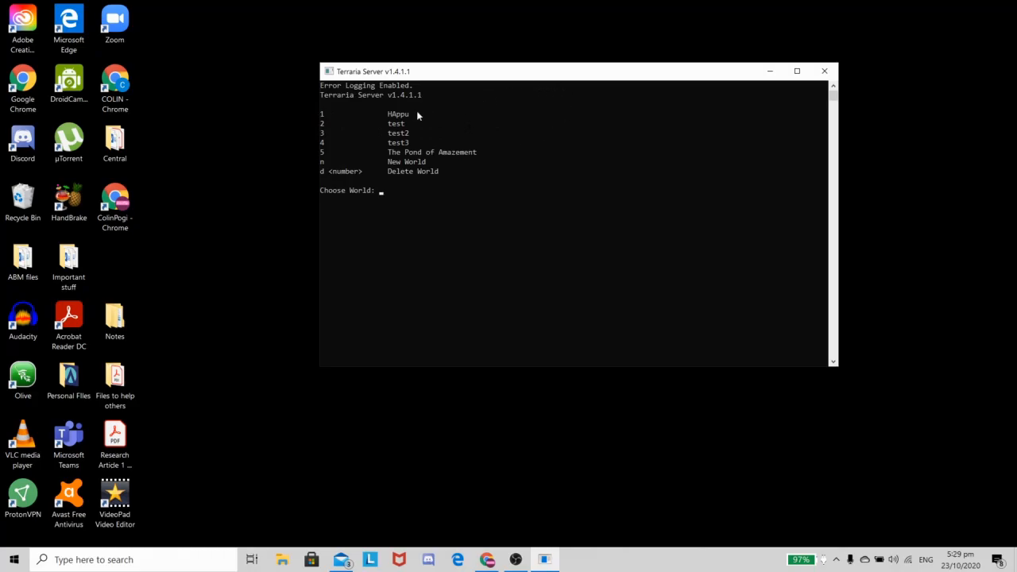
mouse_move(419, 117)
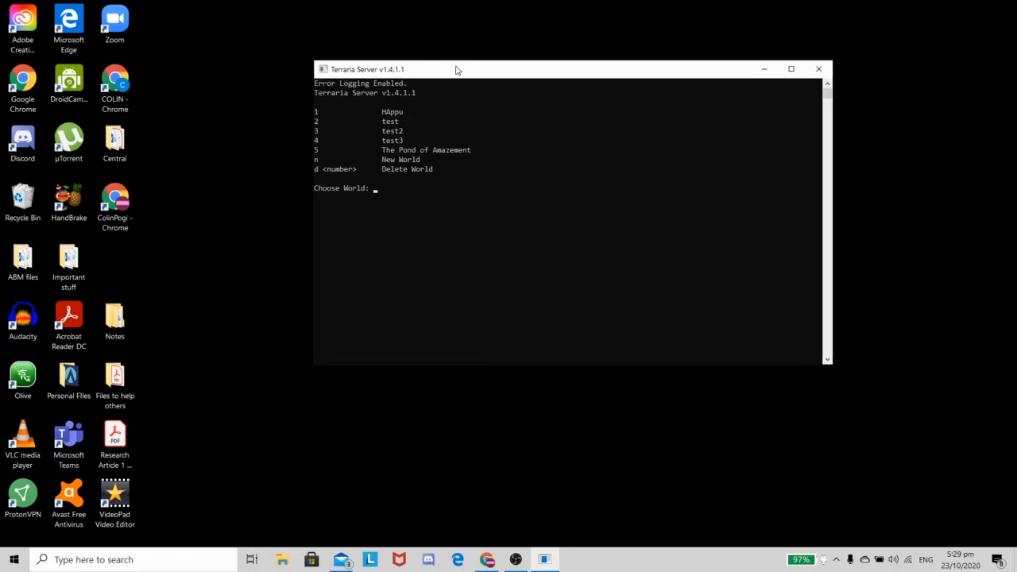
mouse_move(485, 80)
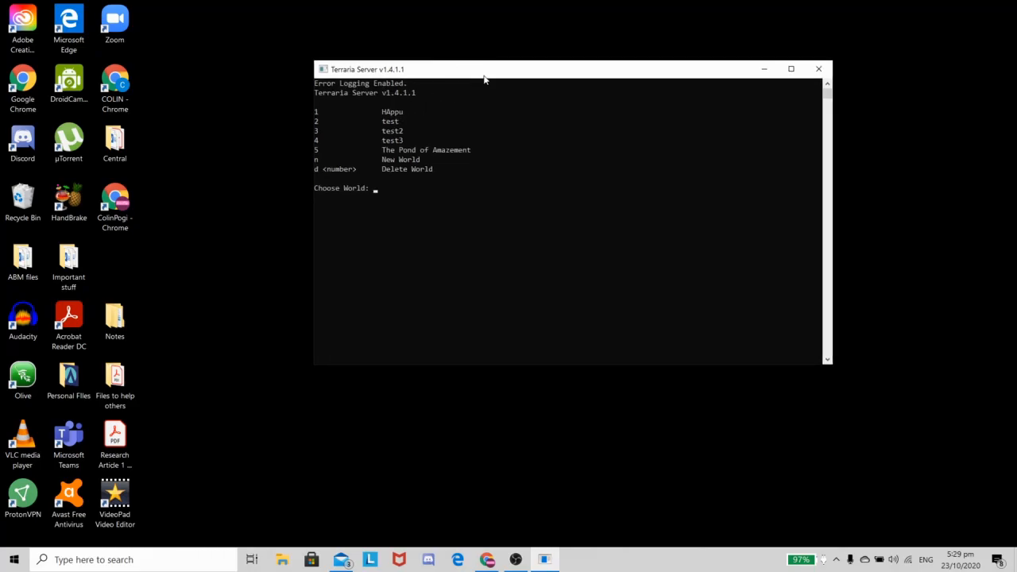
mouse_move(533, 83)
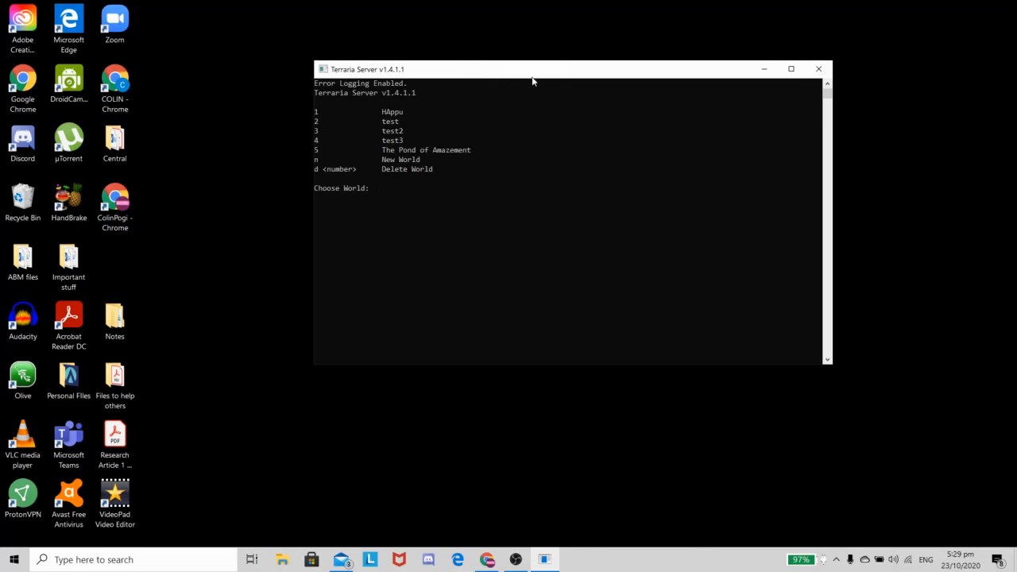
mouse_move(458, 105)
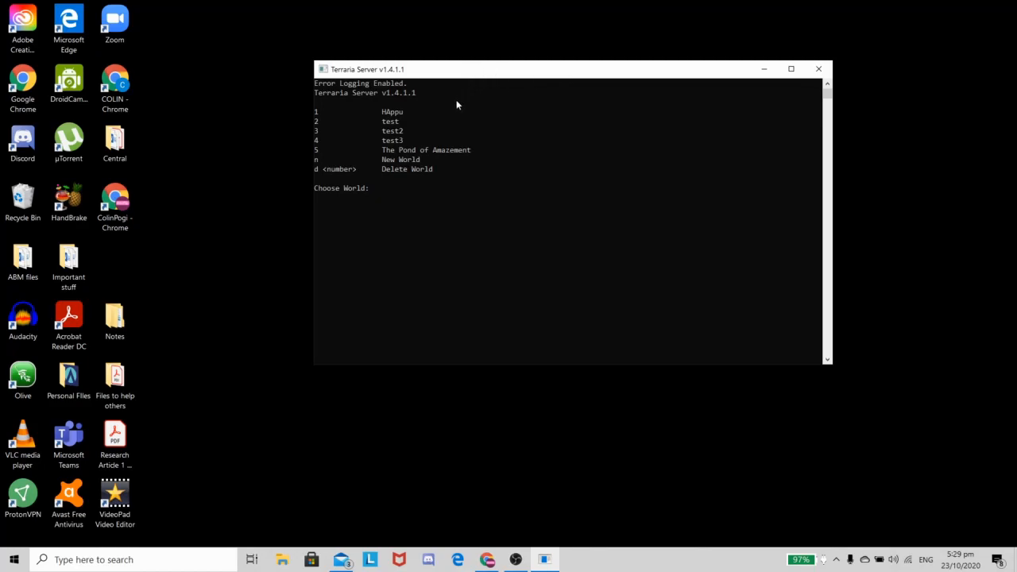
Step: Start a new world and choose size 1 (Small) for it
text(n)
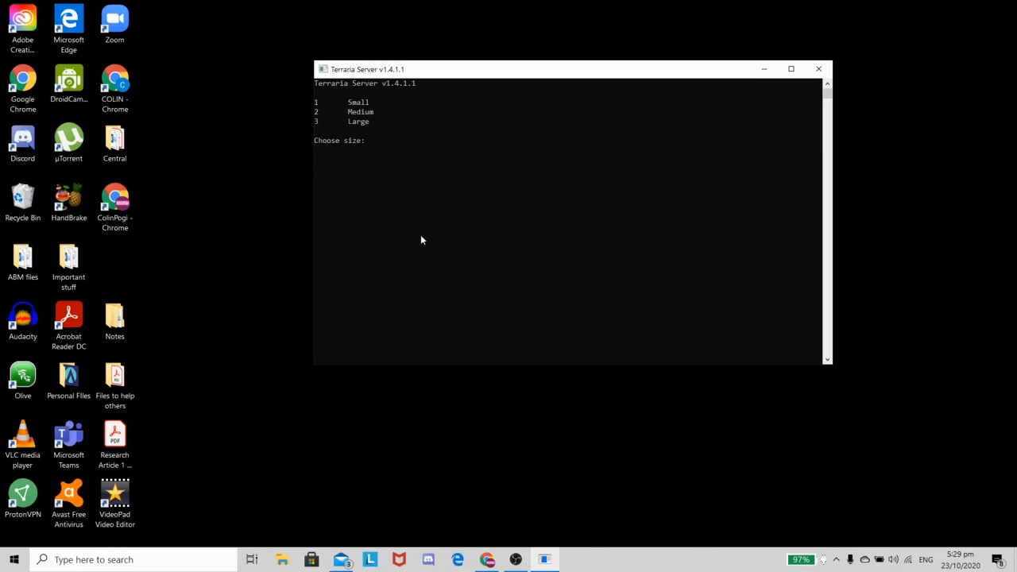
text(1)
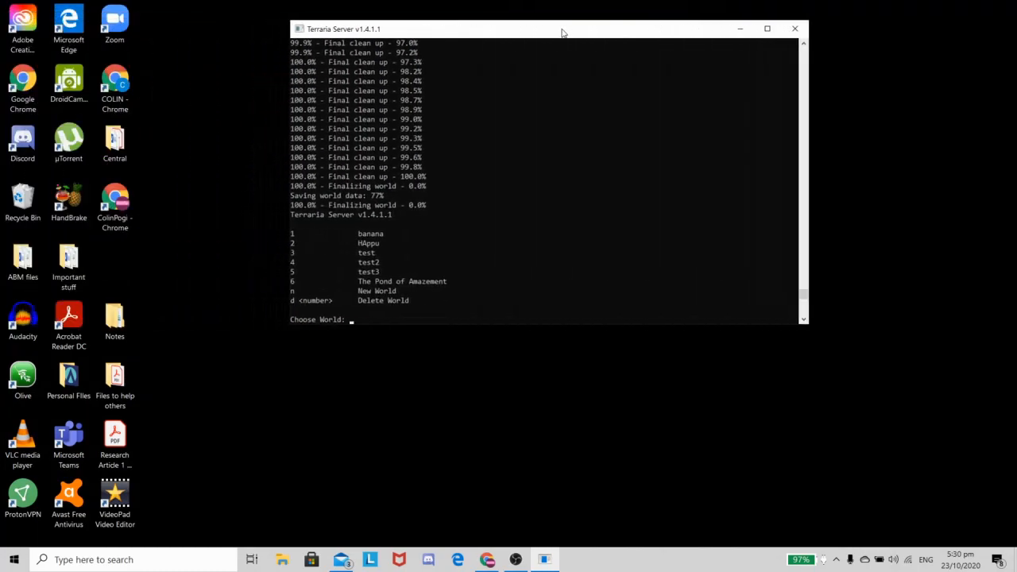
mouse_move(432, 127)
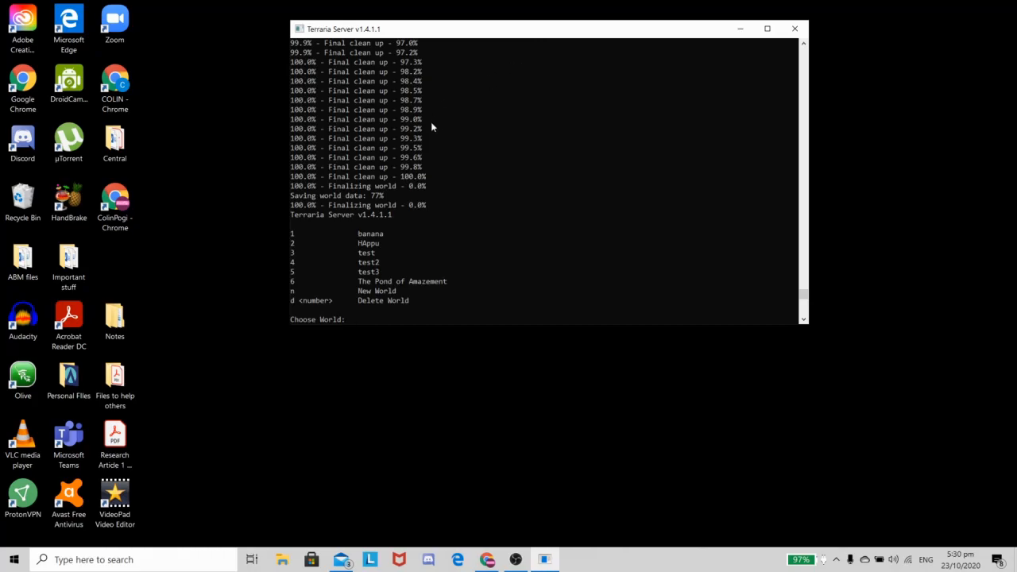
Step: Pick world 1 (banana) and set the maximum players to 16
text(1)
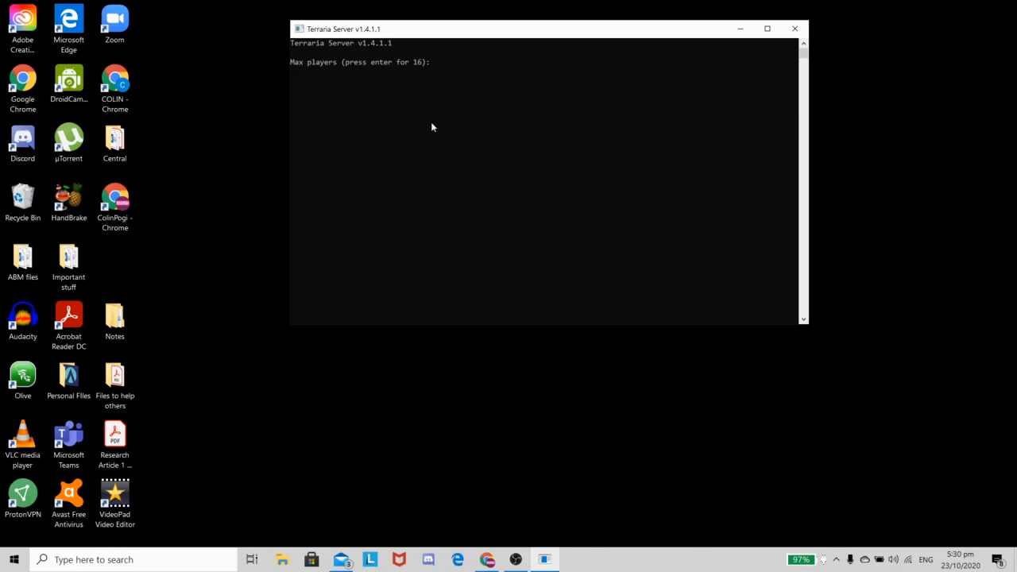
text(4)
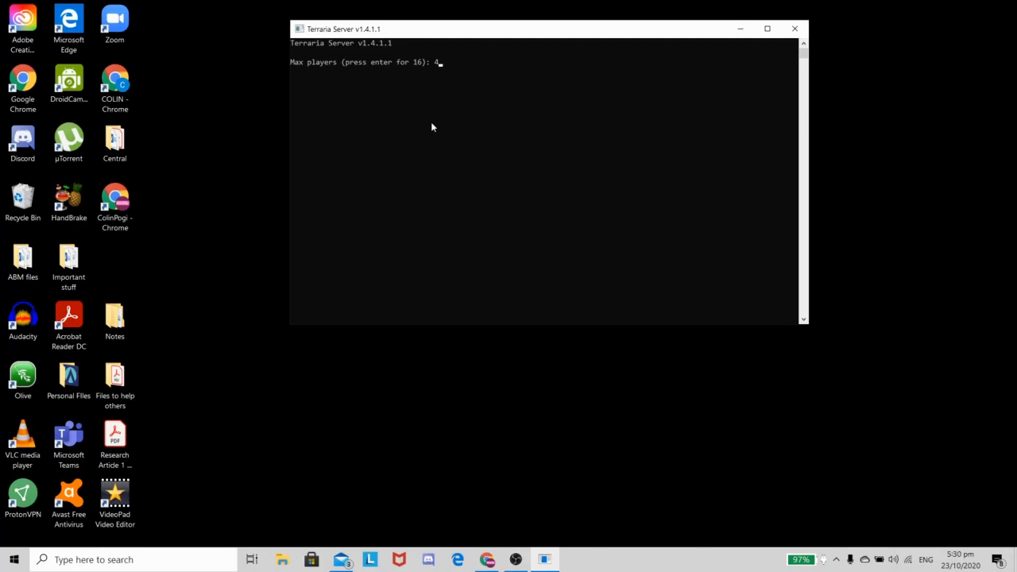
key(backspace)
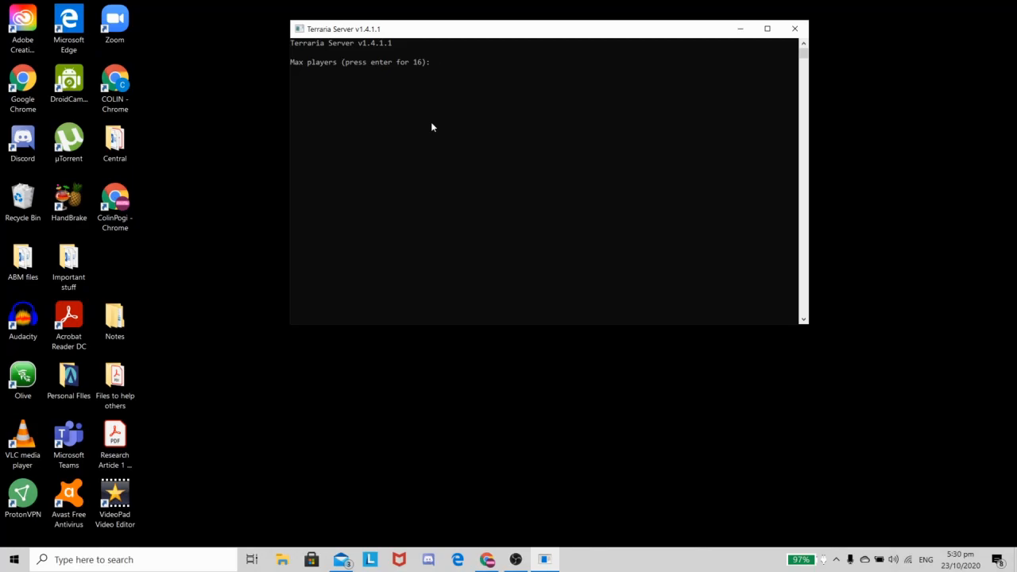
text(16)
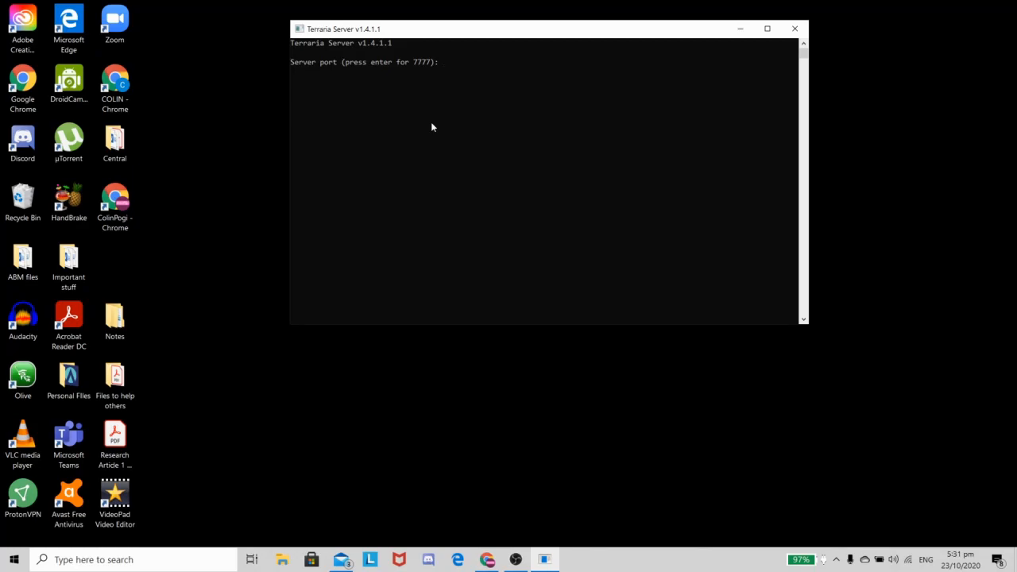
Step: Set the server port to 7777 and decline automatic port forwarding so the server starts
text(7777)
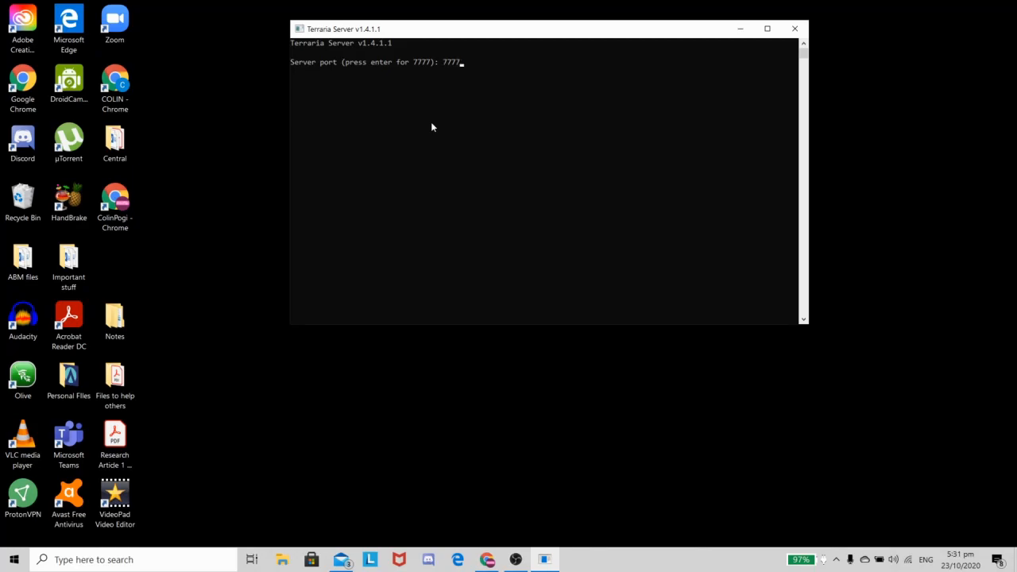
key(Backspace)
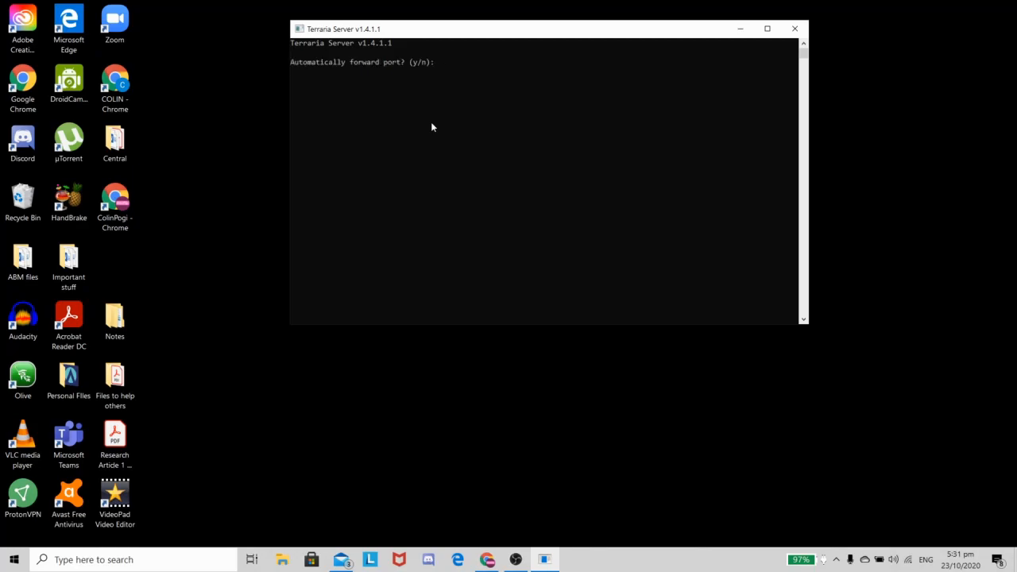
text(nn)
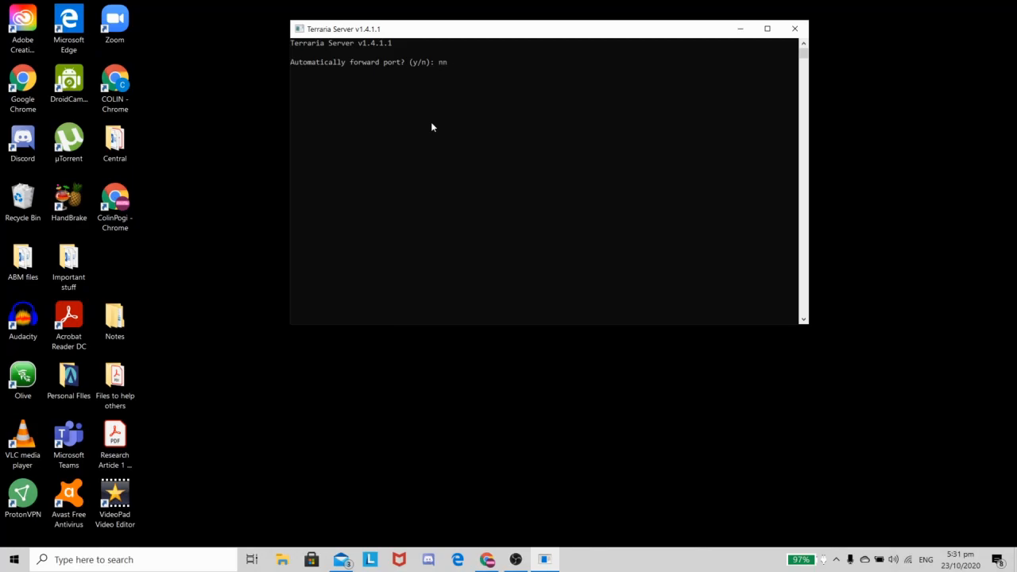
key(Backspace)
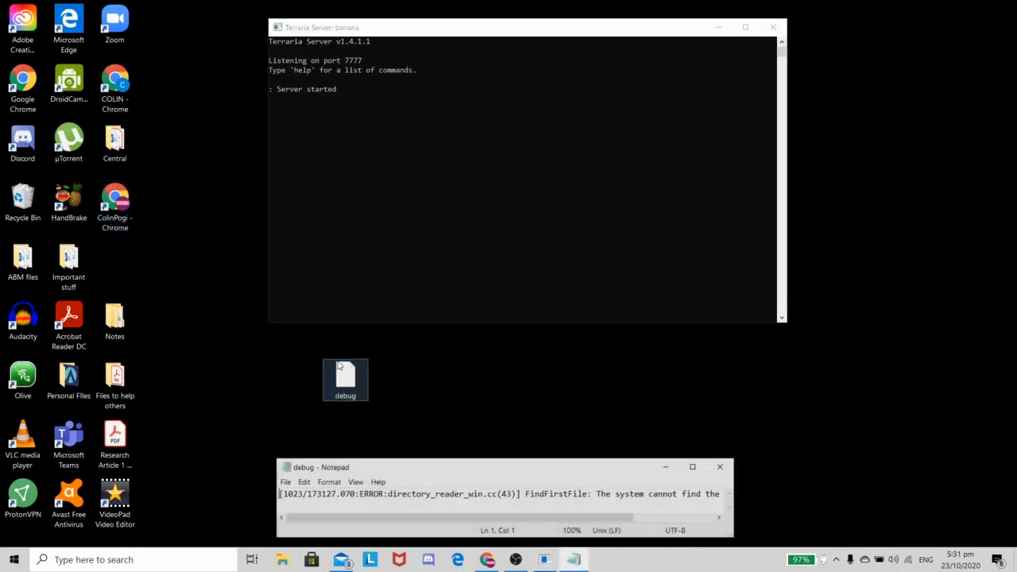
Step: Enlarge the debug log in Notepad to read the path-not-found error
drag(501, 467, 445, 257)
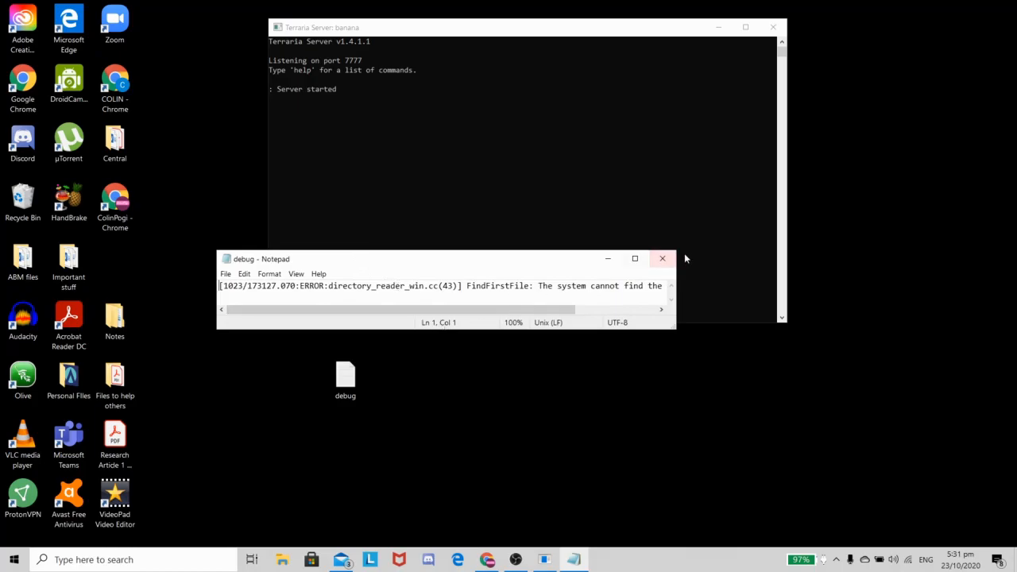
click(634, 257)
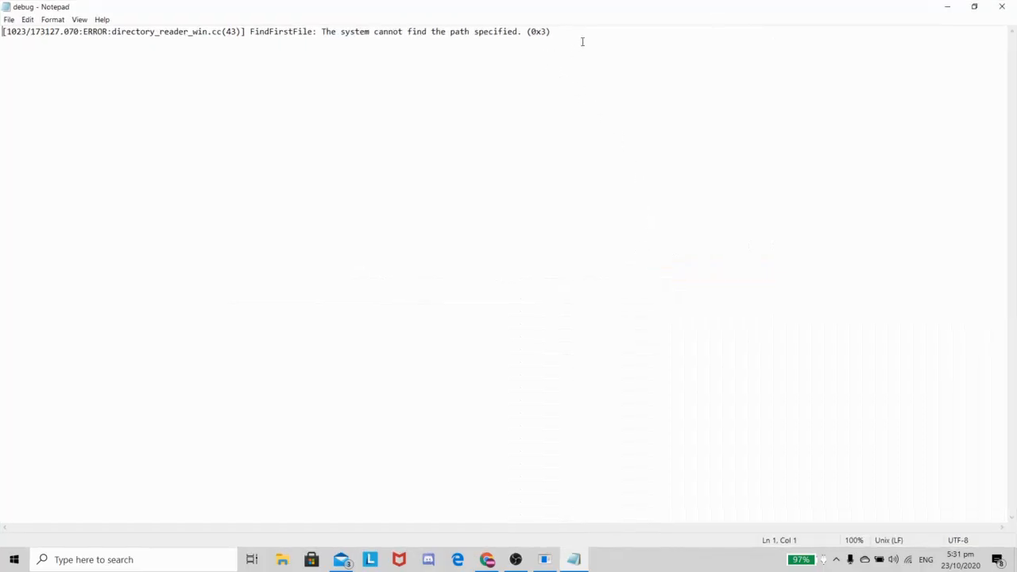
drag(394, 31, 550, 32)
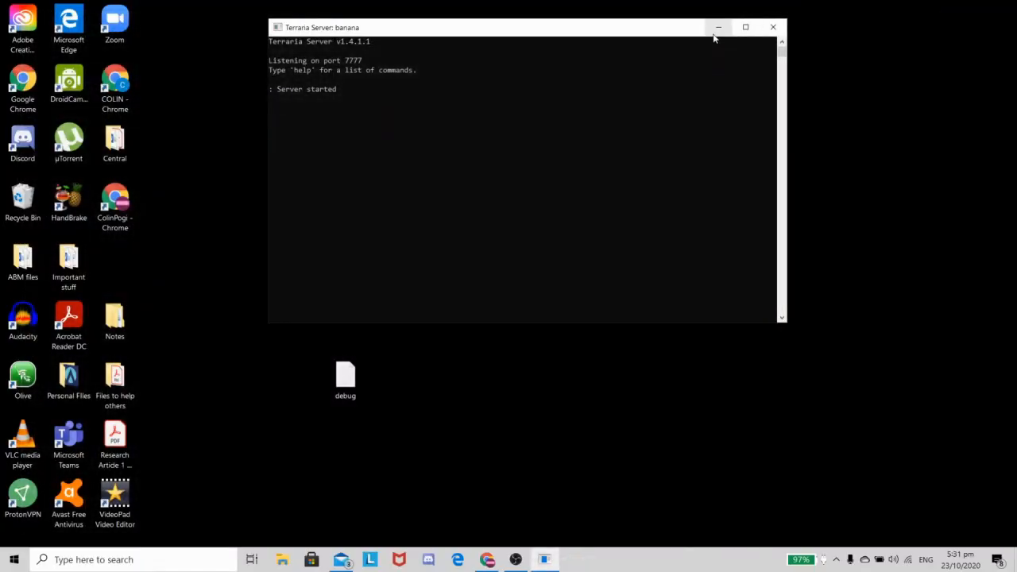
Step: Back in the server console, save the banana world with the 'save' command
click(718, 27)
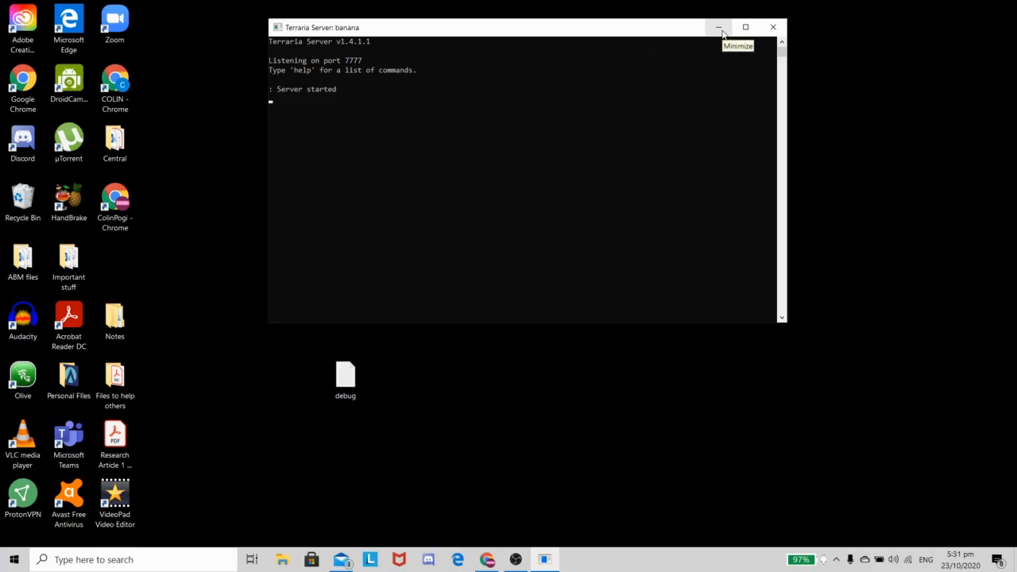
text(save)
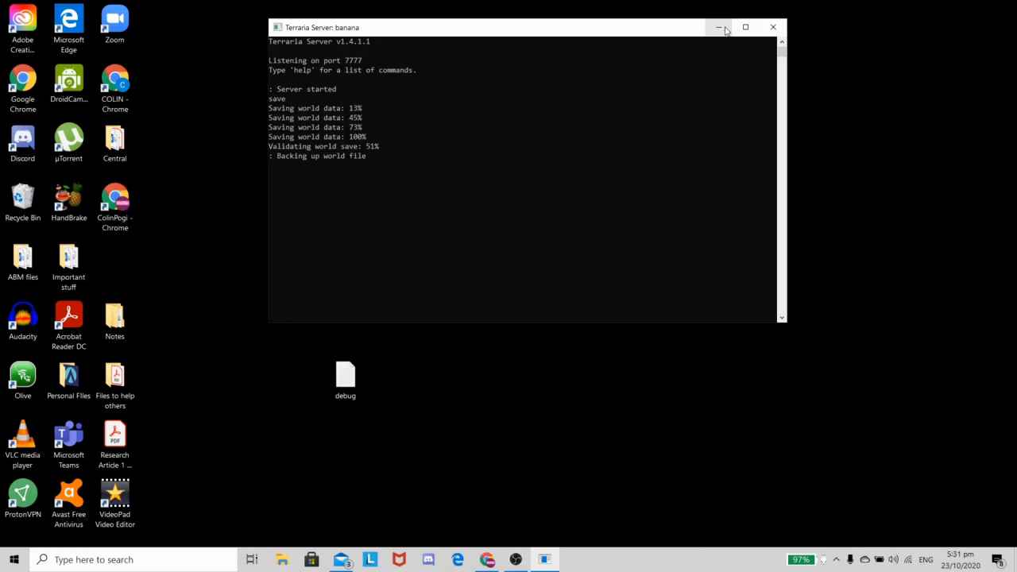
Step: Minimize the server console and select the playit-win program on the desktop
click(718, 27)
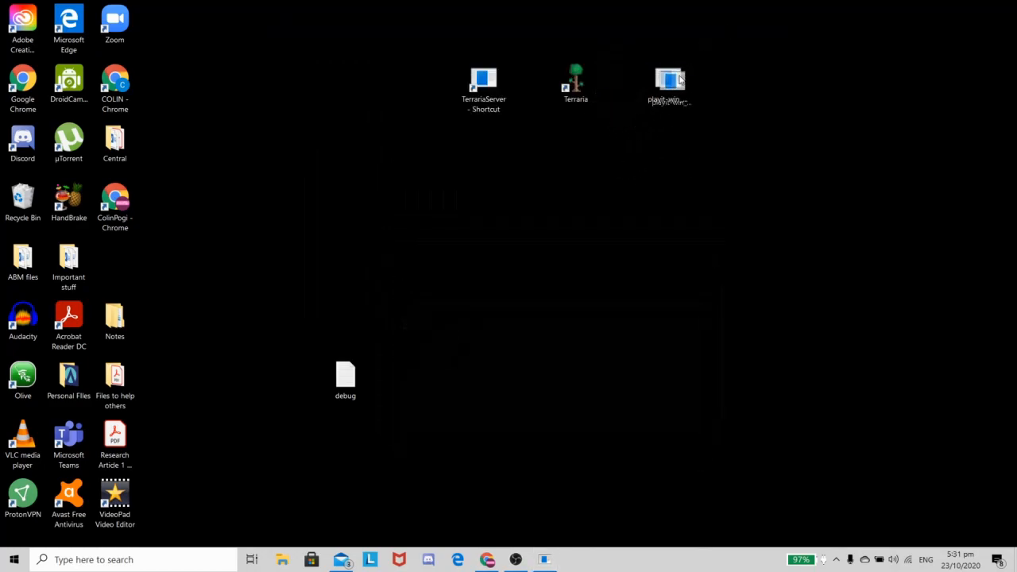
click(669, 83)
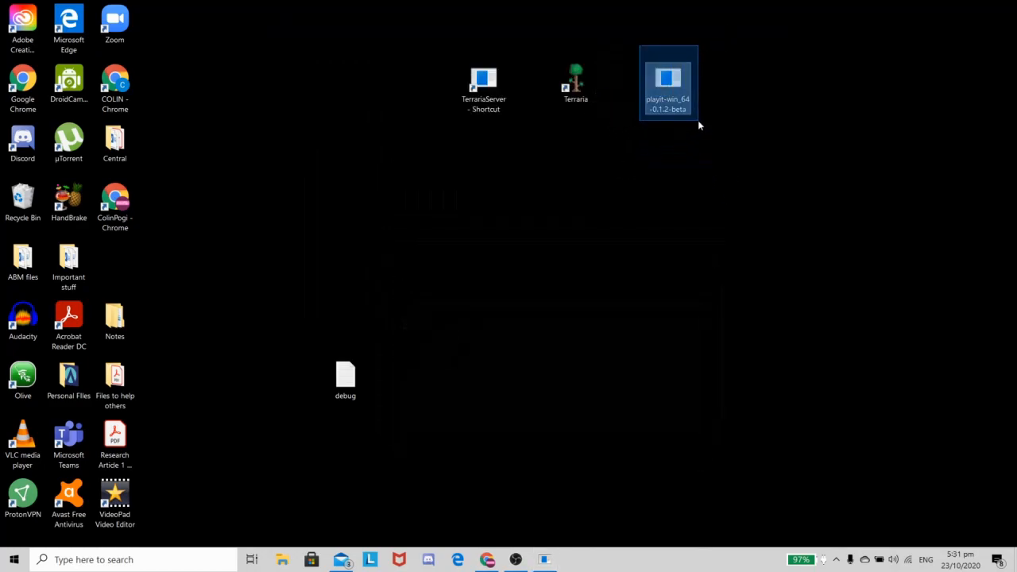
mouse_move(698, 130)
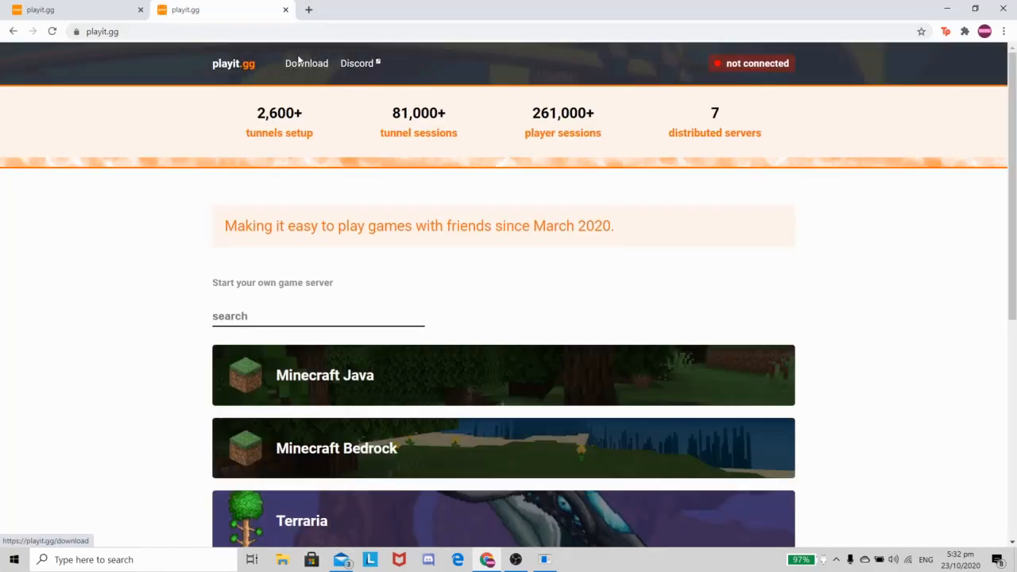
Step: Shrink the Chrome window showing playit.gg to get back to the desktop
click(975, 10)
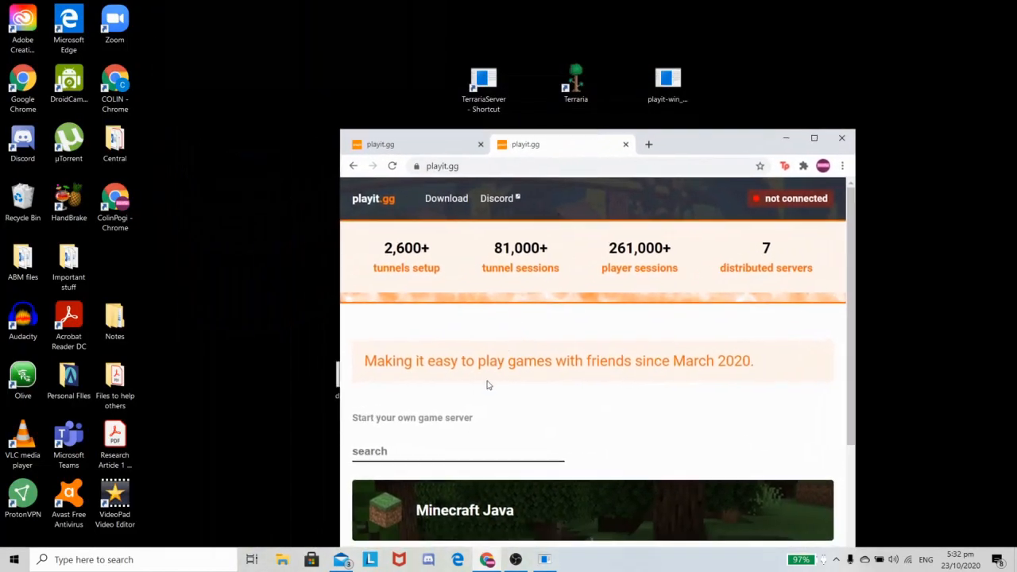
mouse_move(723, 67)
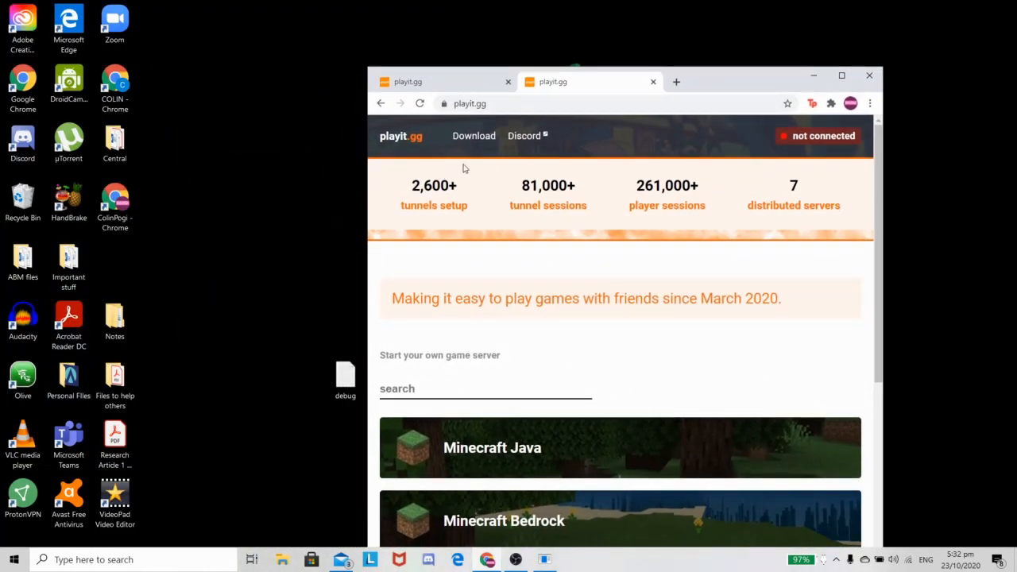
mouse_move(642, 35)
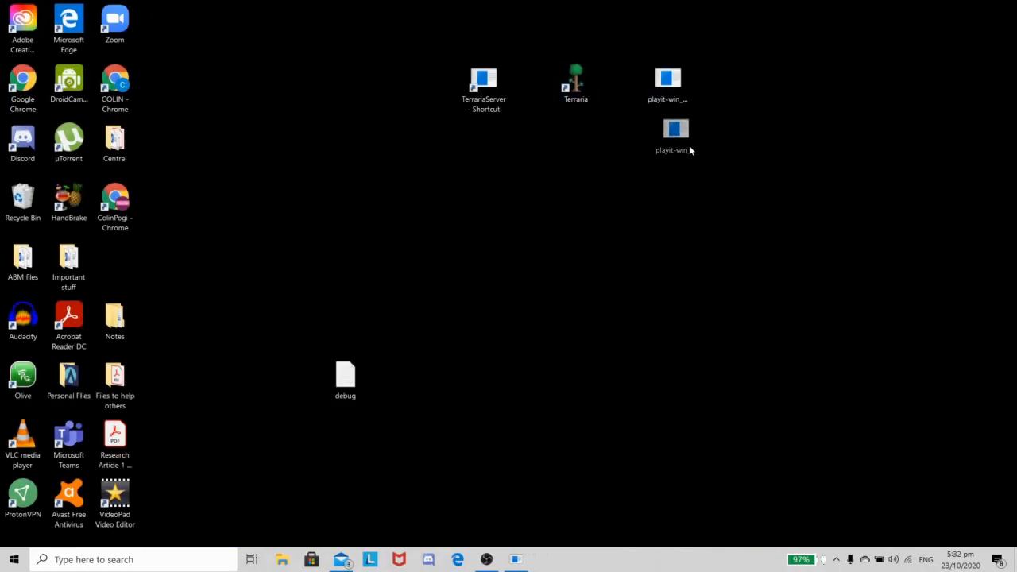
Step: Launch the playit-win tunnel client so it tests latency, picks a tunnel and authenticates
double_click(673, 129)
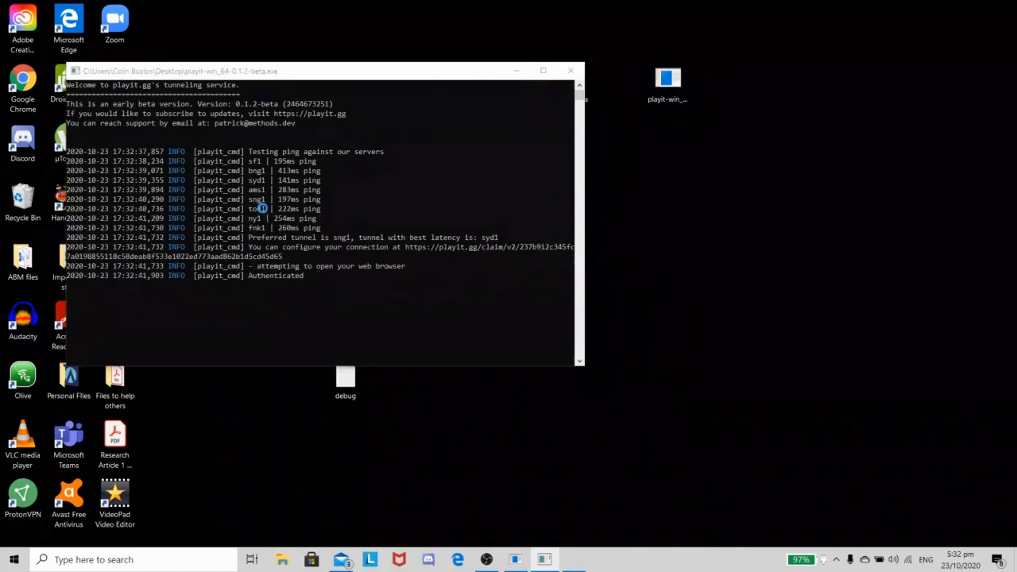
click(576, 559)
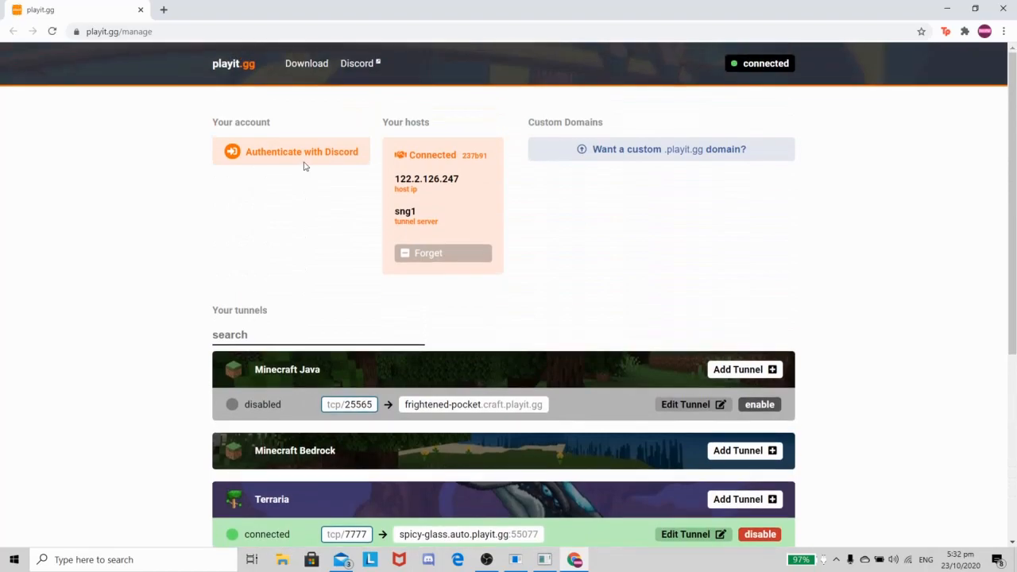
mouse_move(521, 231)
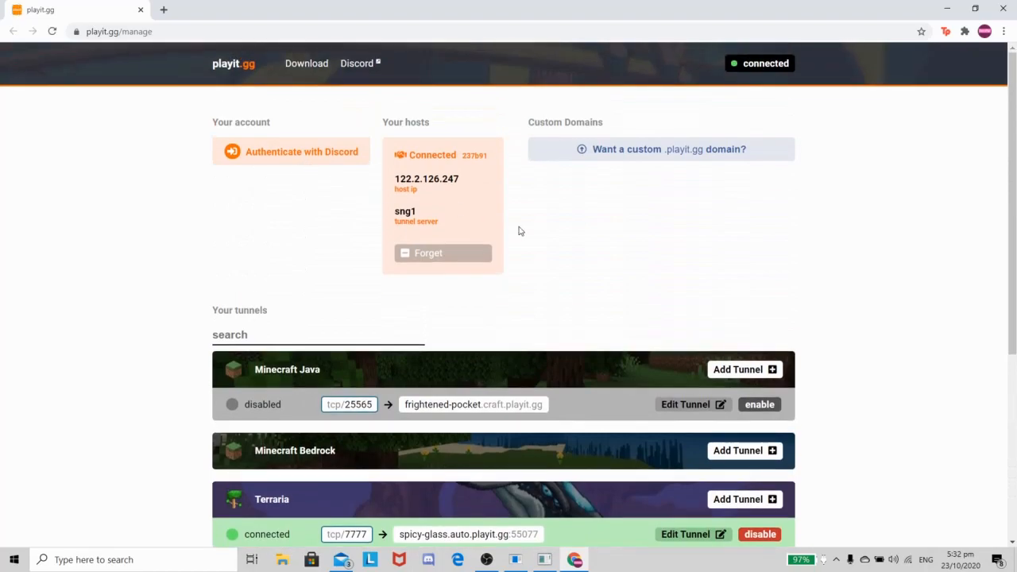
Step: Start adding a Terraria tunnel and bring up its setup guide
scroll(down, 3)
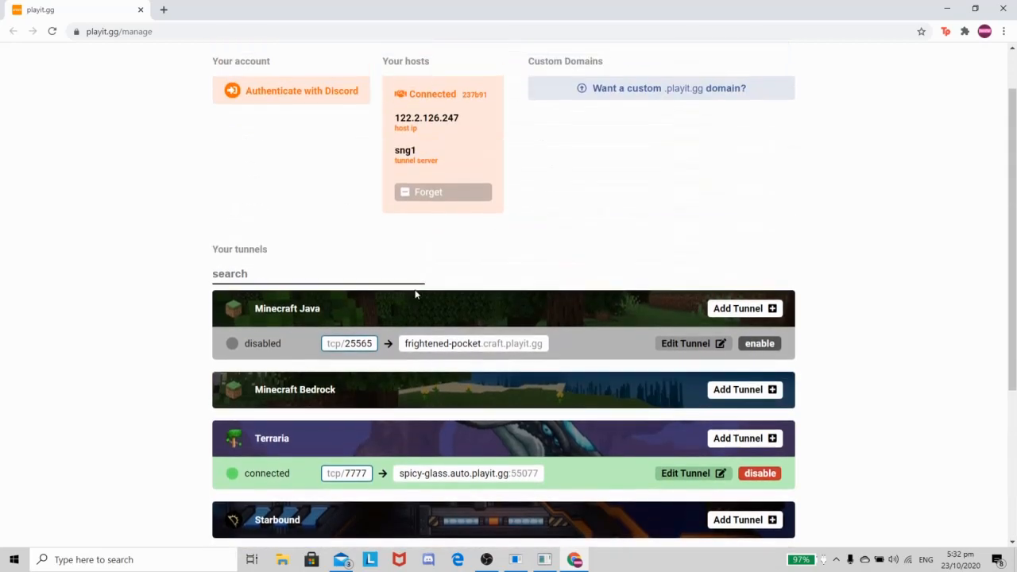
scroll(down, 3)
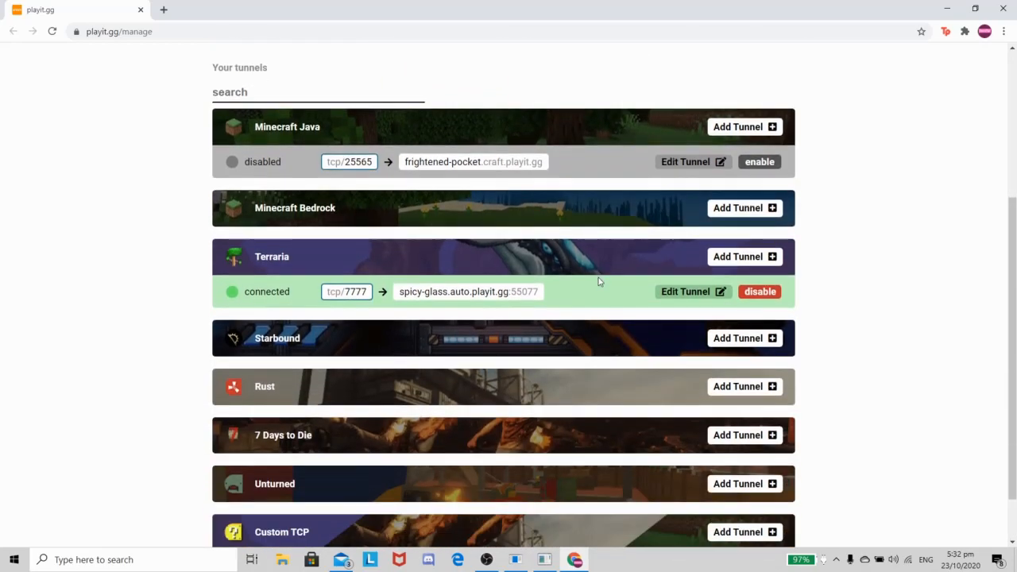
scroll(up, 3)
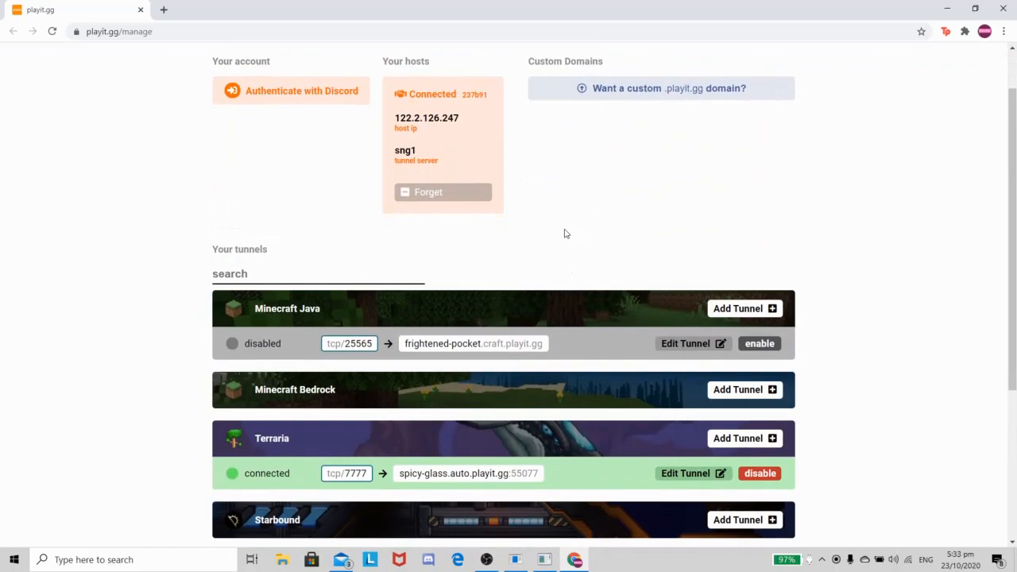
mouse_move(683, 302)
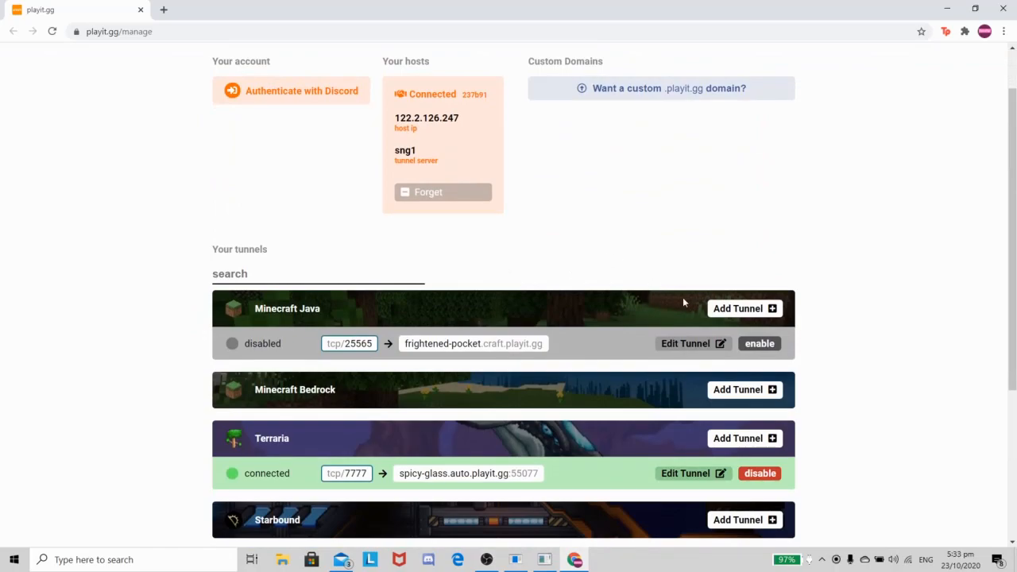
click(744, 439)
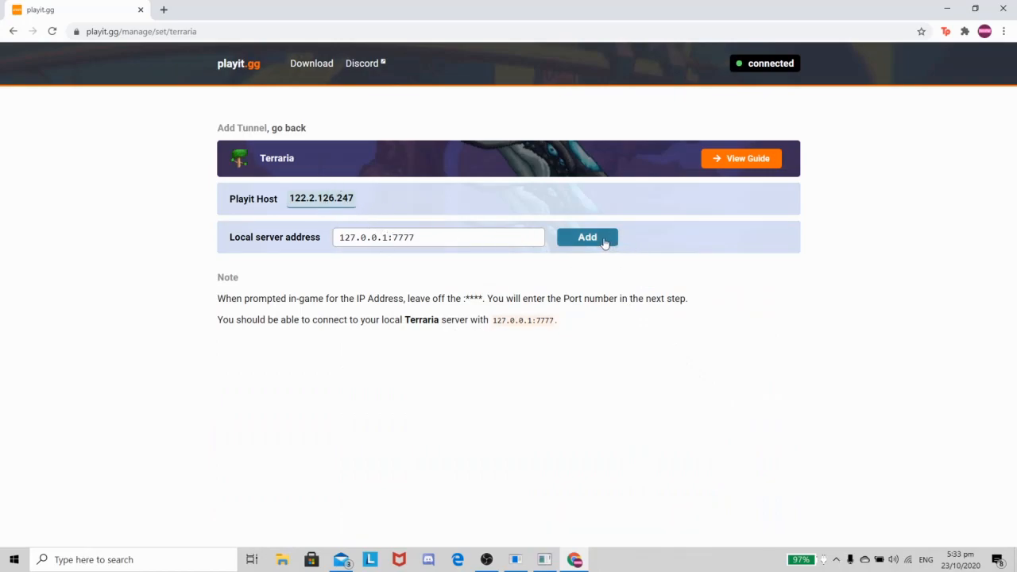
mouse_move(721, 157)
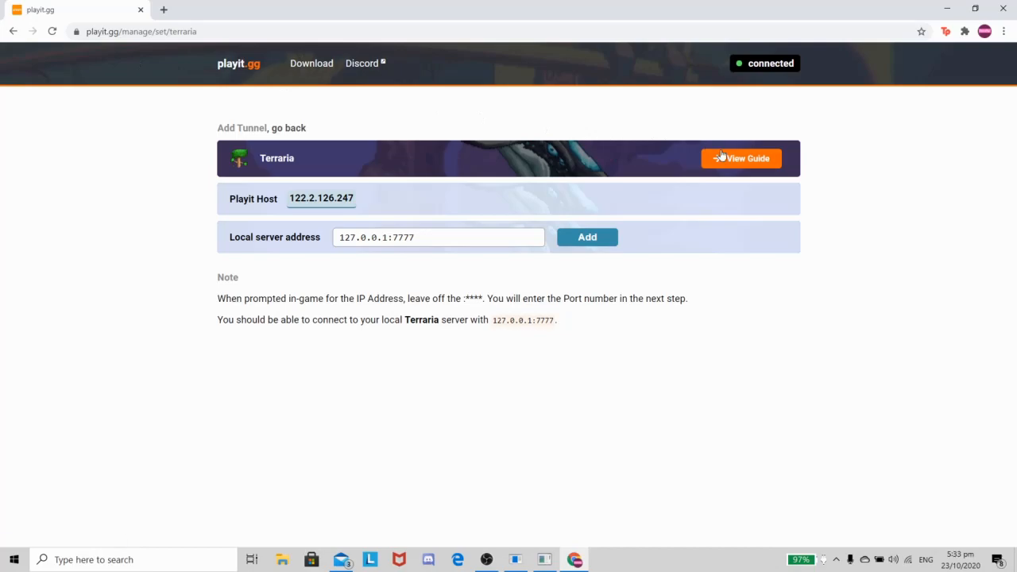
click(741, 159)
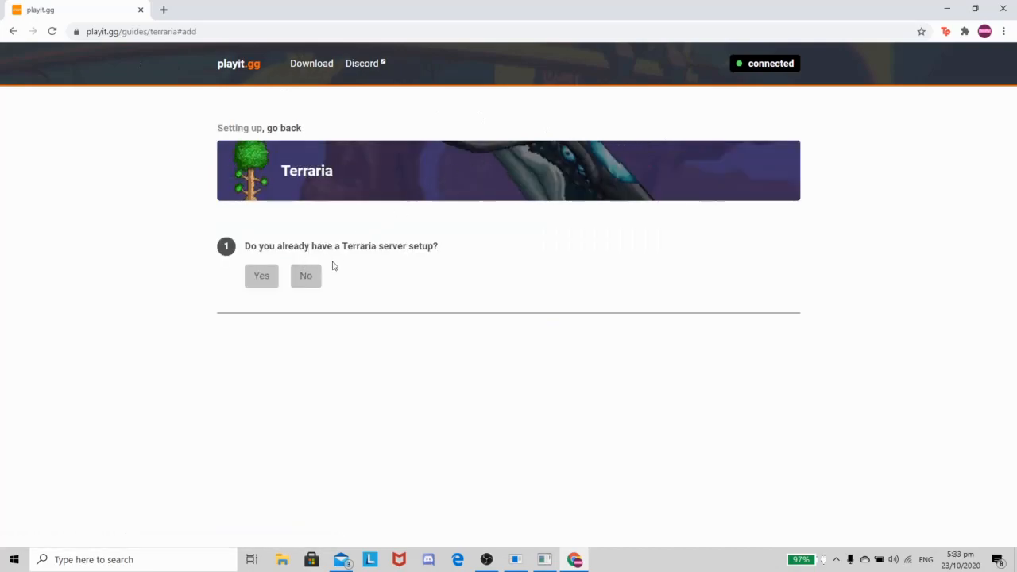
Step: Answer the guide: server already set up, download done, address connects, then return to tunnel management
click(260, 277)
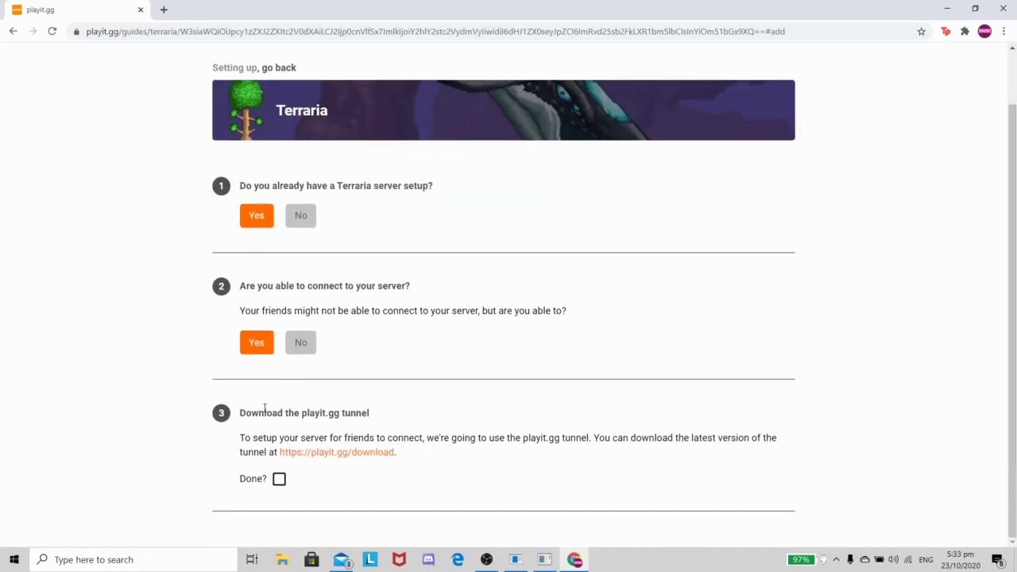
click(280, 479)
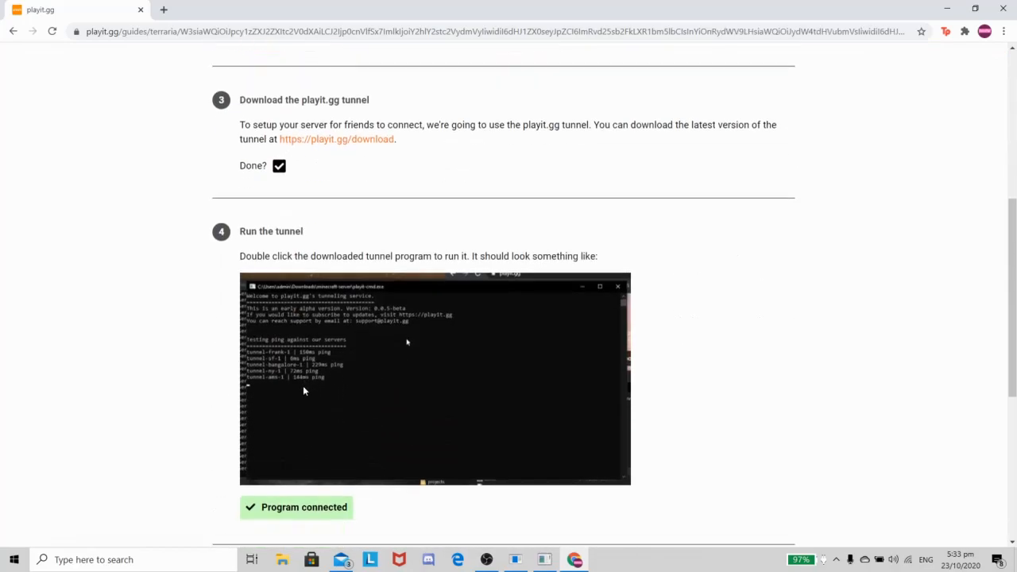
scroll(down, 3)
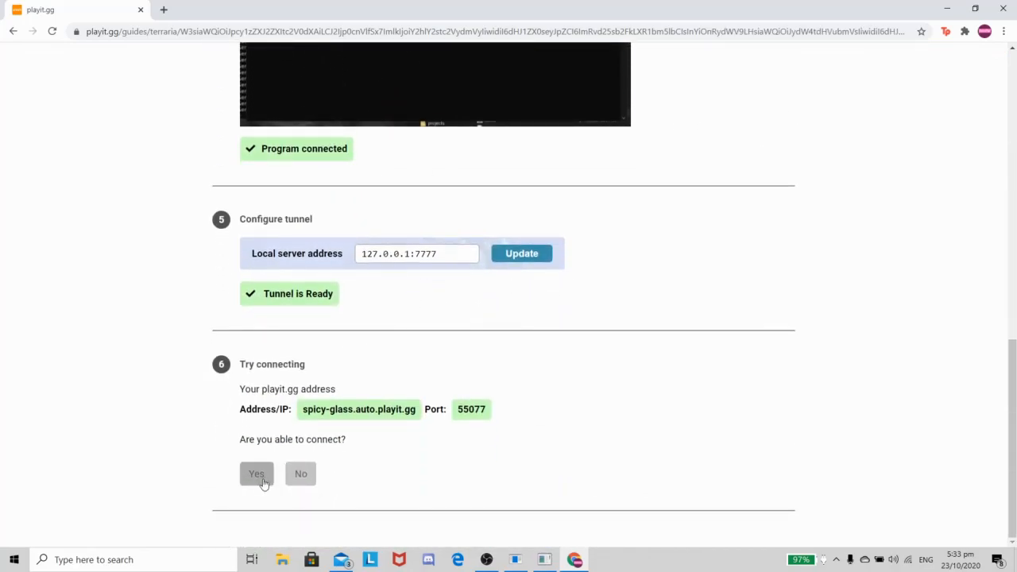
click(256, 474)
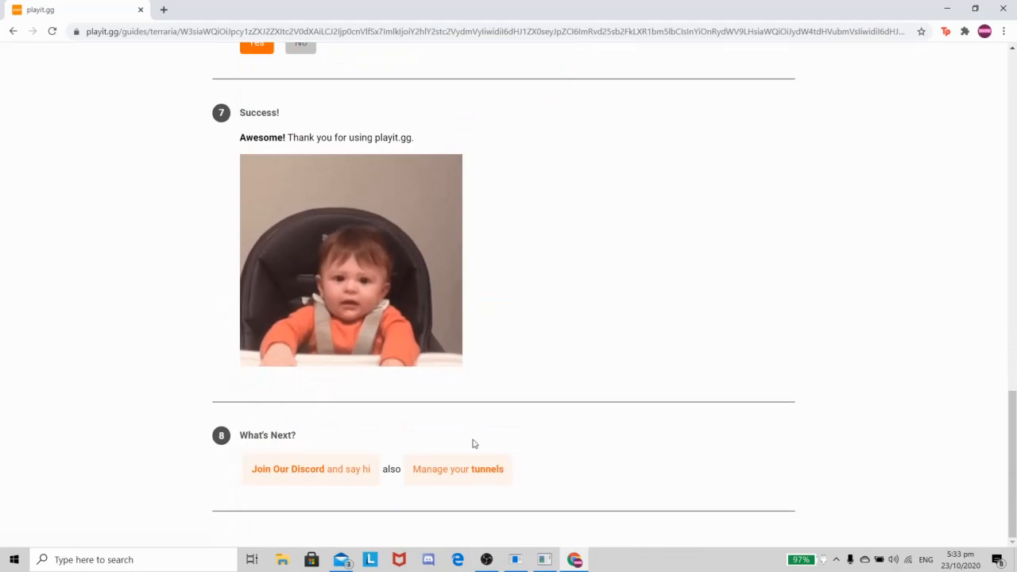
click(458, 469)
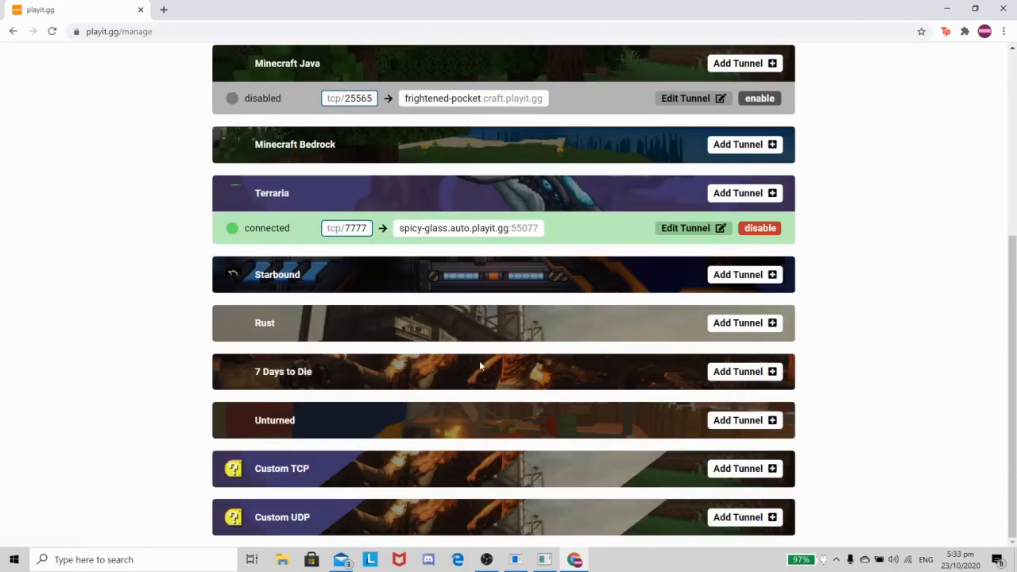
Step: Bring the Terraria tunnel's spicy-glass.auto.playit.gg address options up to check address and port
scroll(up, 3)
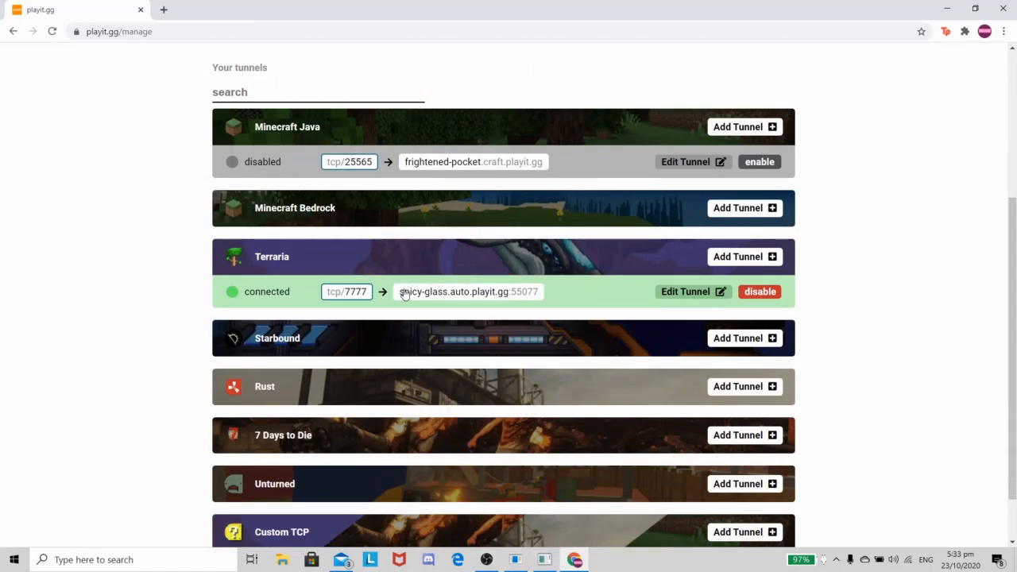
right_click(467, 292)
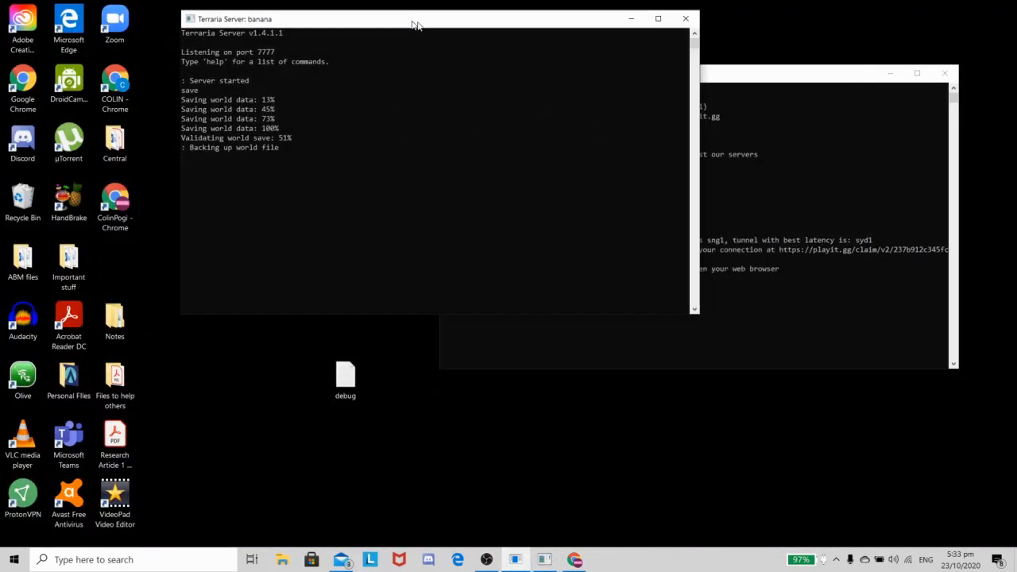
Step: Put the console windows away and launch Terraria from its desktop shortcut
click(700, 79)
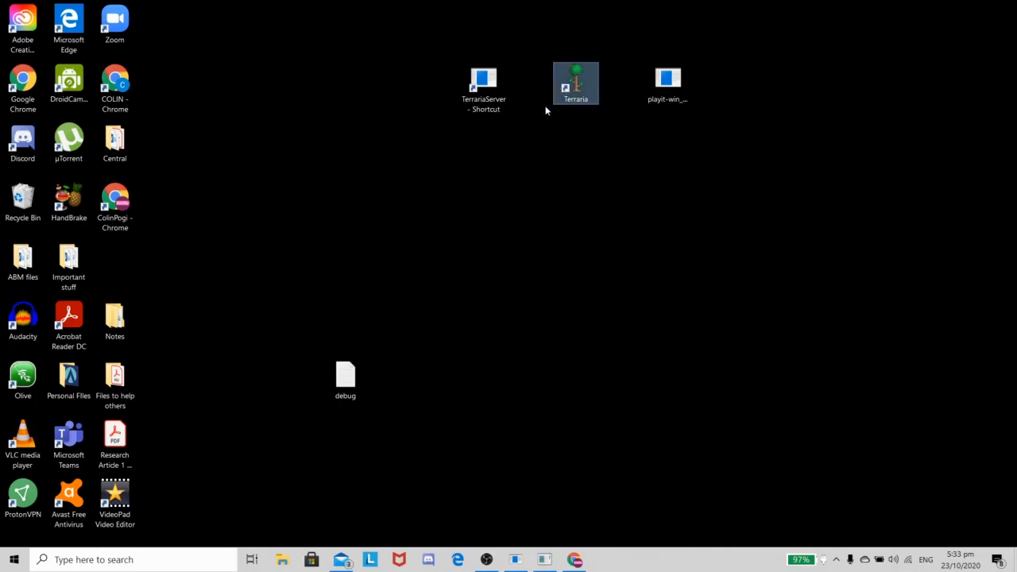
double_click(575, 83)
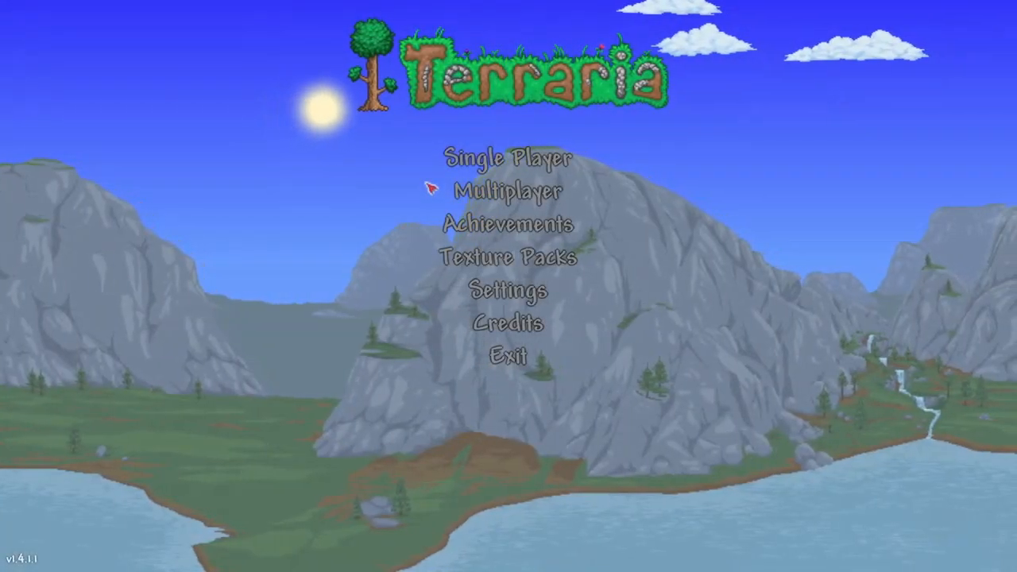
mouse_move(513, 190)
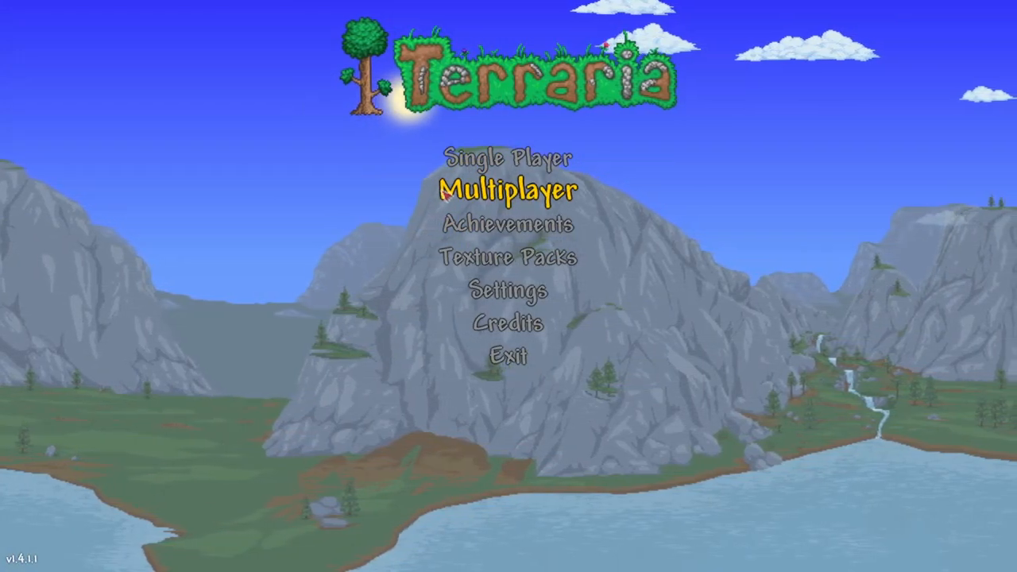
Step: Go to Multiplayer and choose a character to join the server with
click(512, 190)
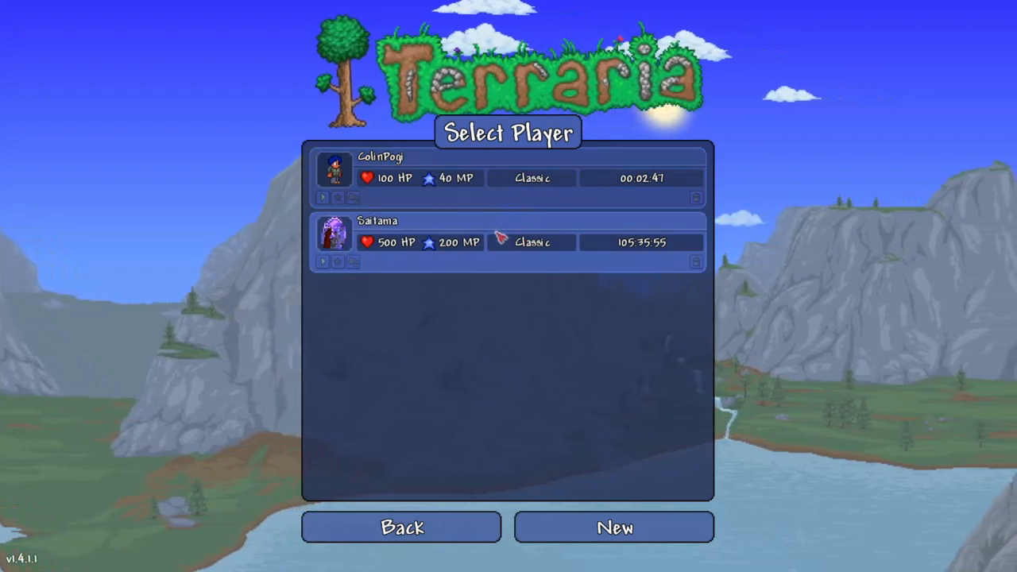
click(614, 528)
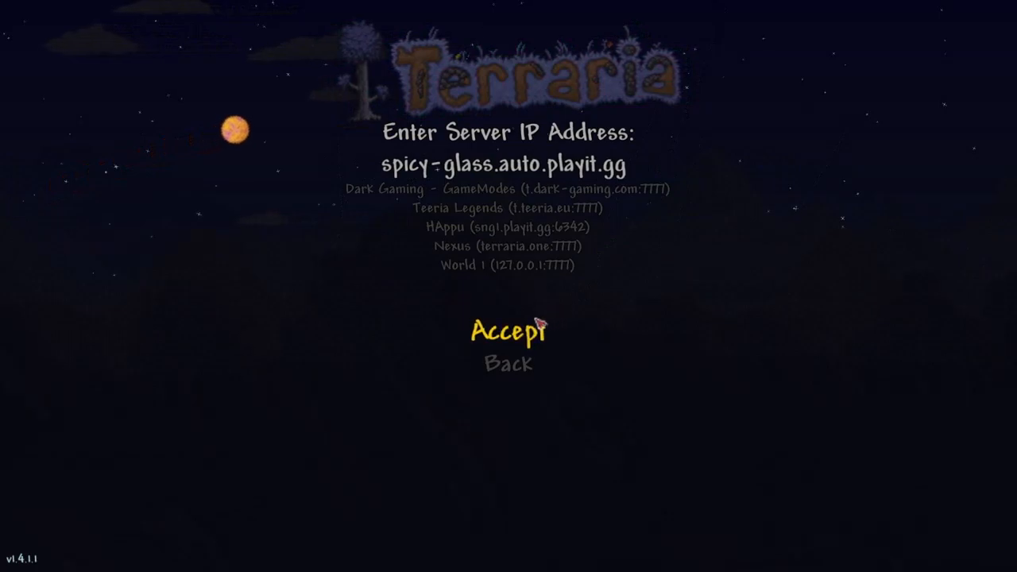
Step: Accept the spicy-glass.auto.playit.gg address and connect on port 55077
click(508, 332)
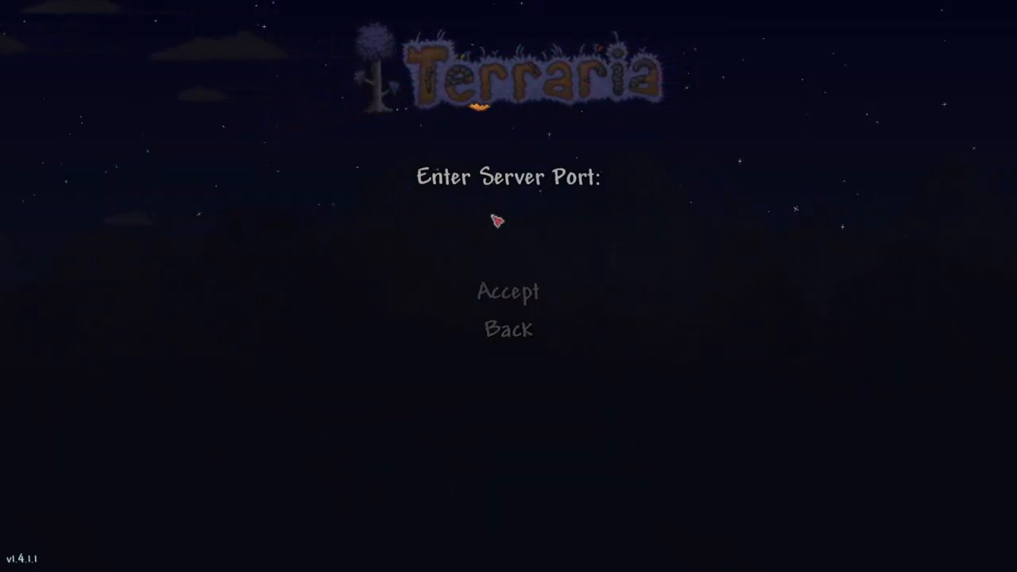
text(55077)
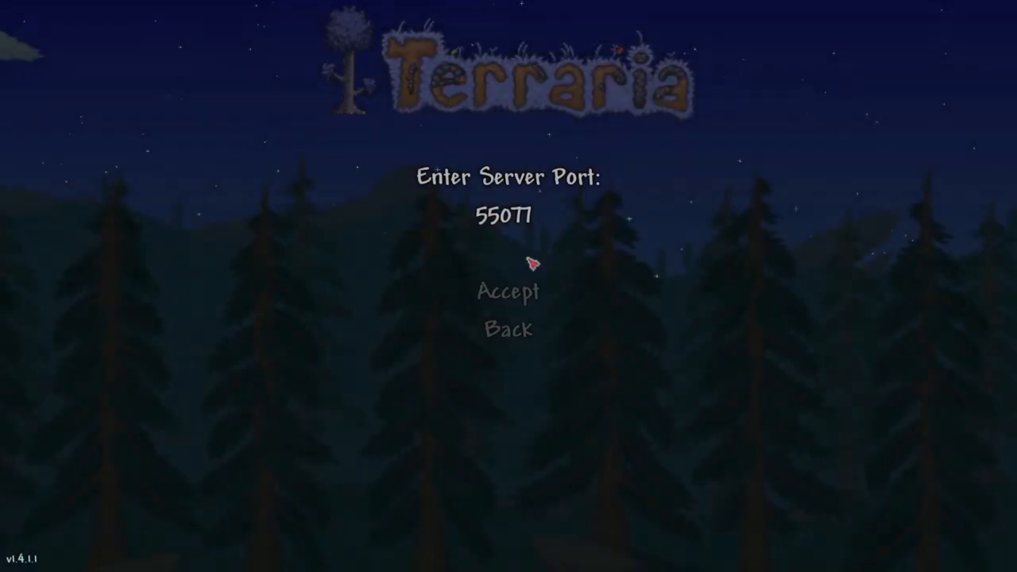
click(508, 291)
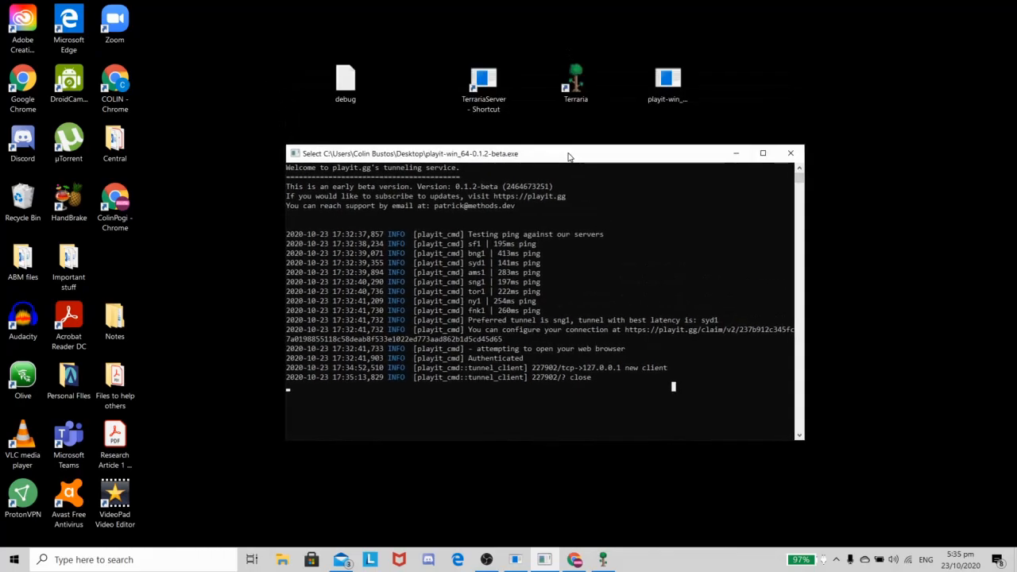
mouse_move(515, 560)
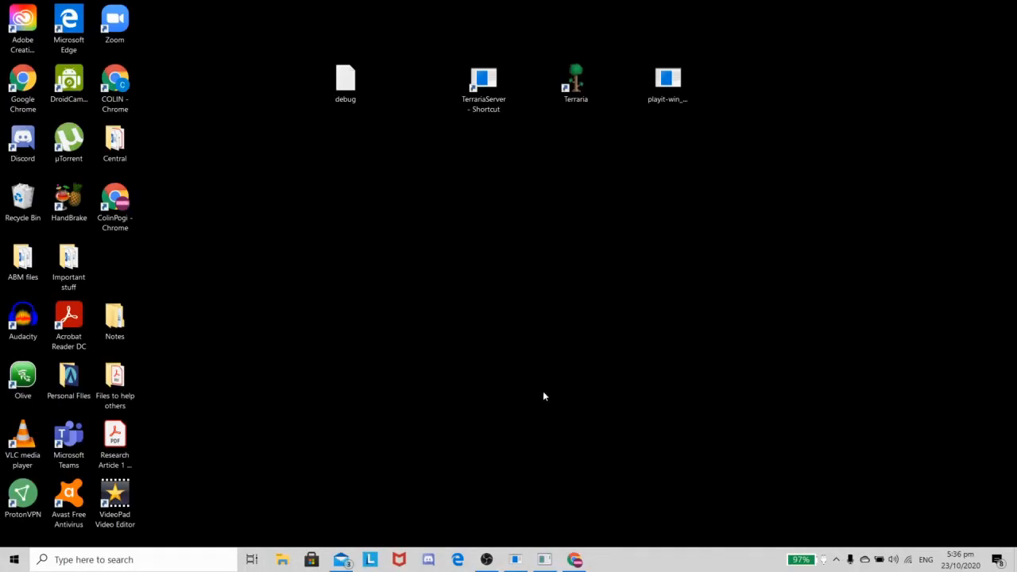
mouse_move(540, 391)
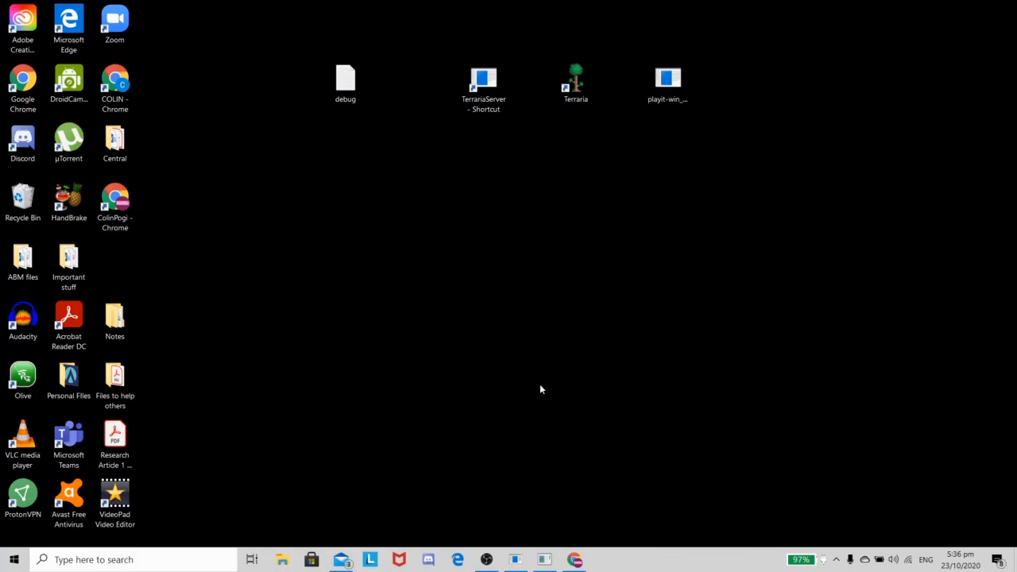
click(391, 82)
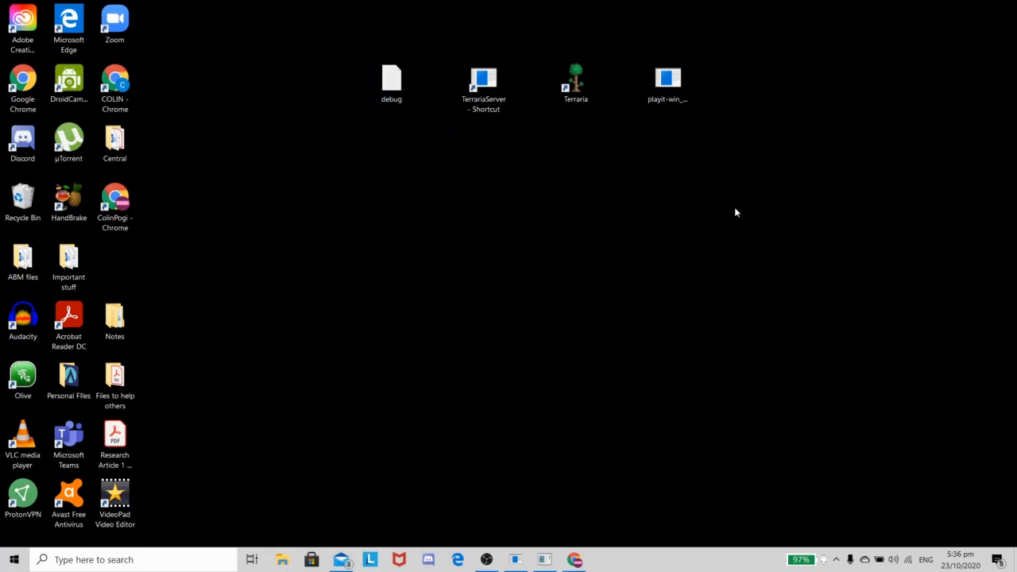
mouse_move(845, 292)
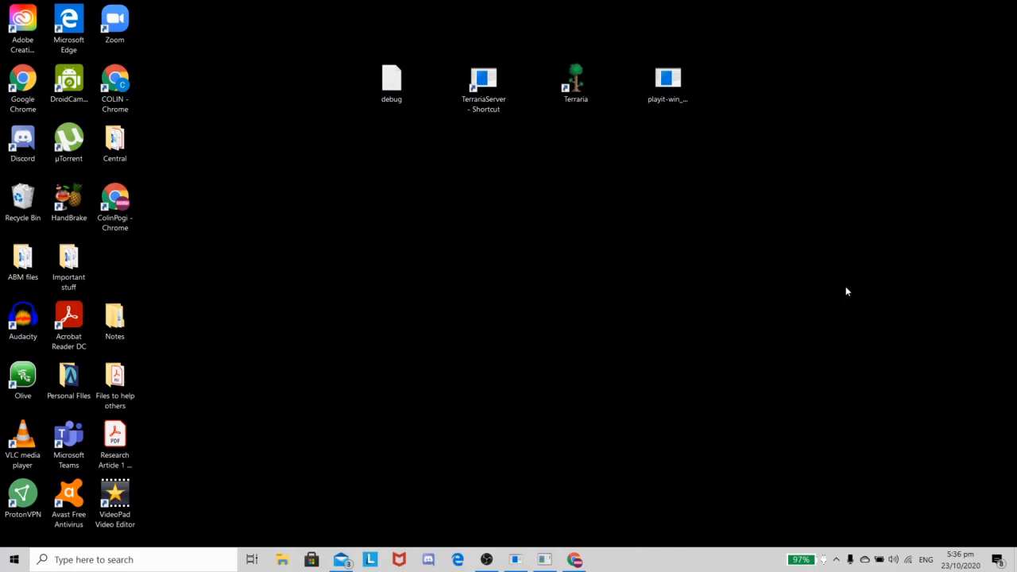
mouse_move(677, 140)
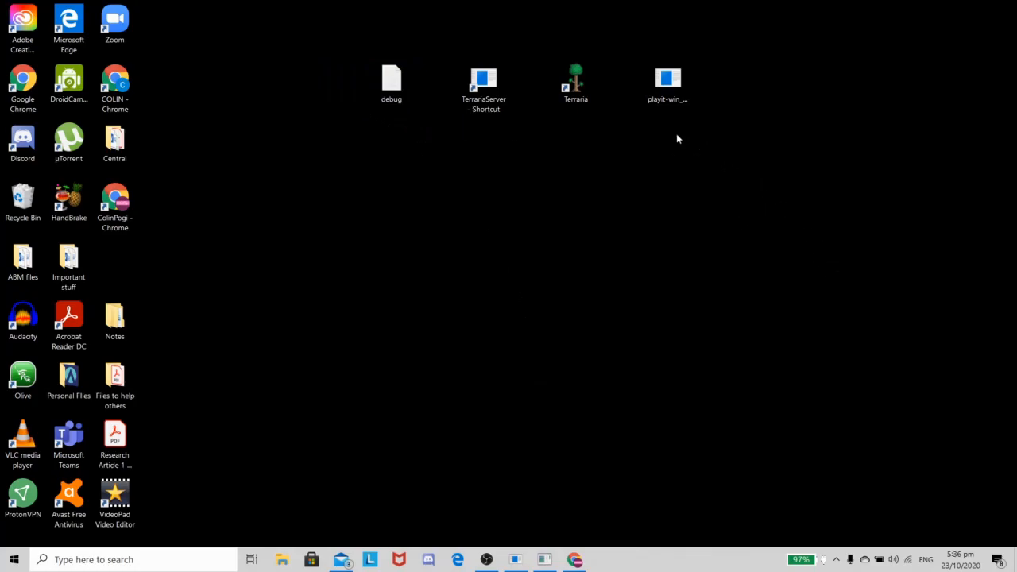
mouse_move(185, 328)
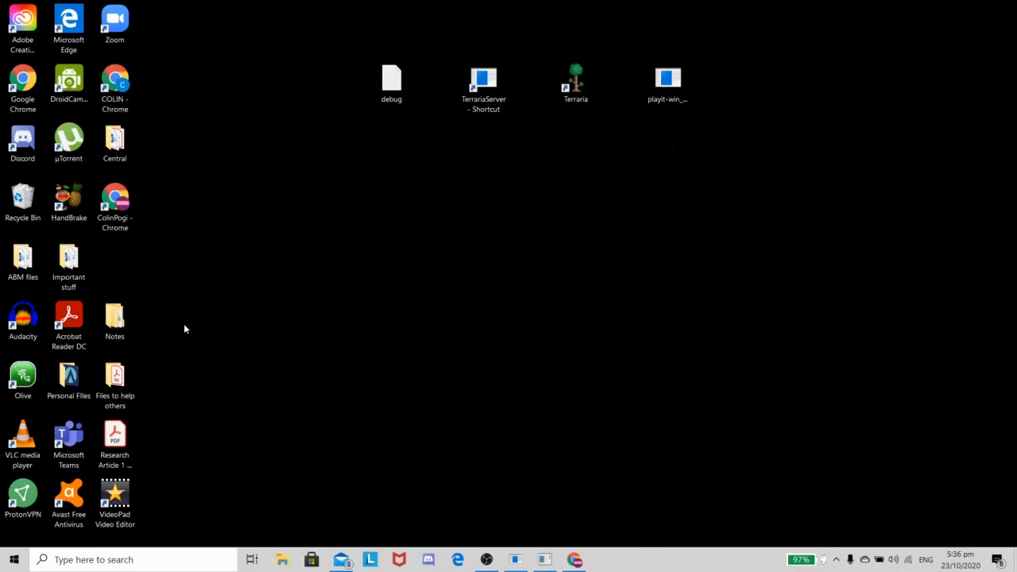
mouse_move(69, 378)
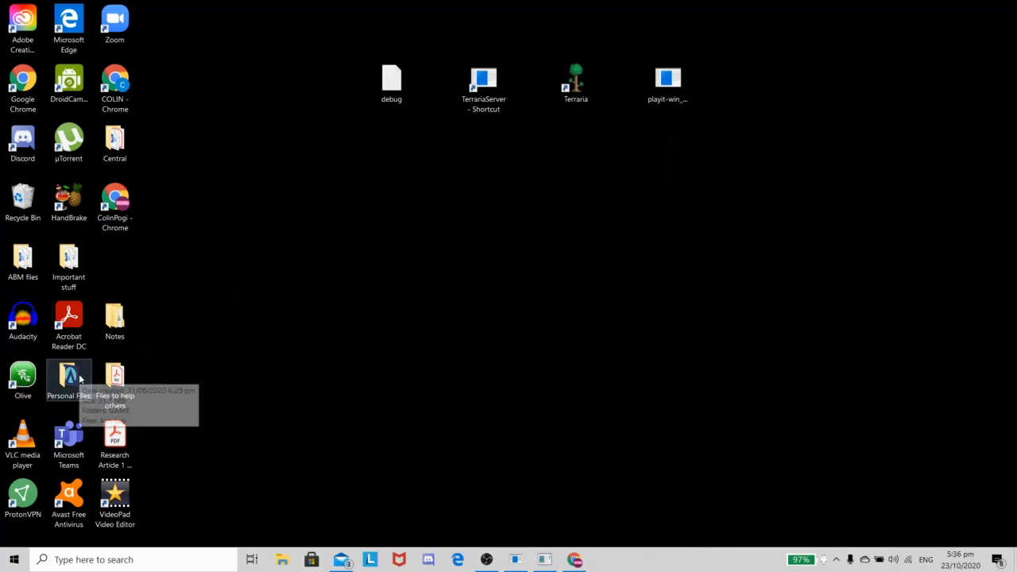
mouse_move(568, 157)
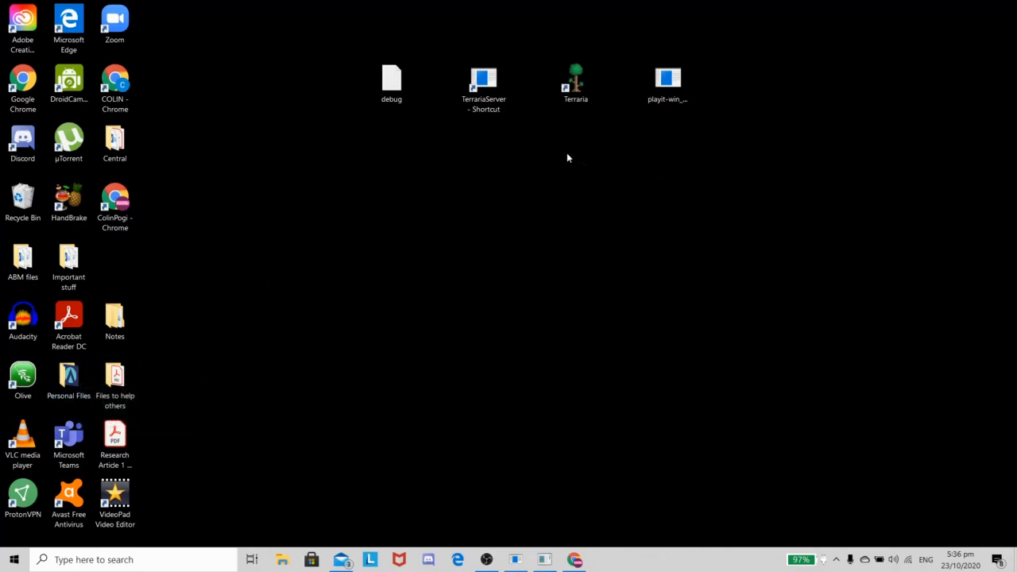
mouse_move(378, 54)
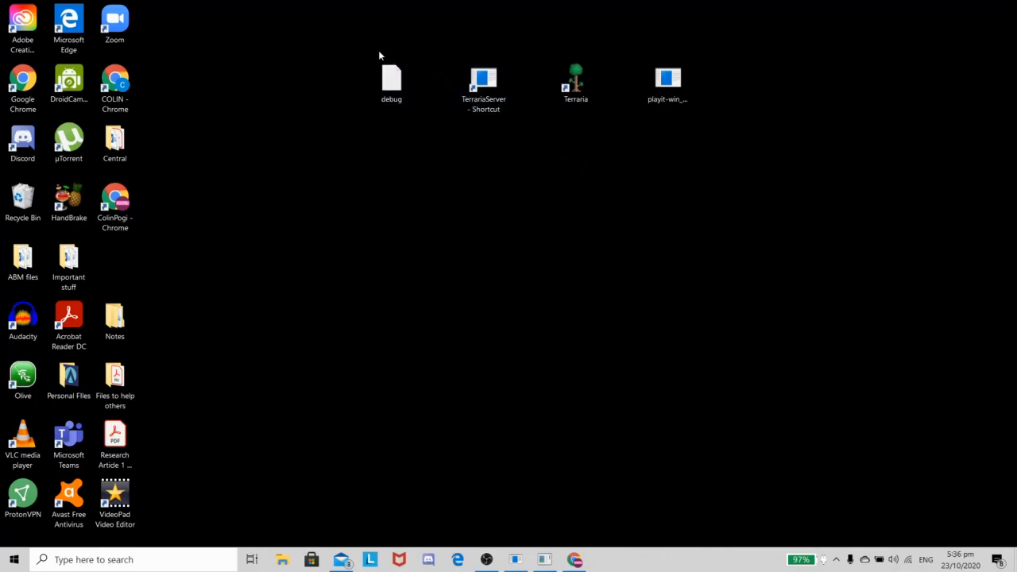
drag(380, 56, 681, 173)
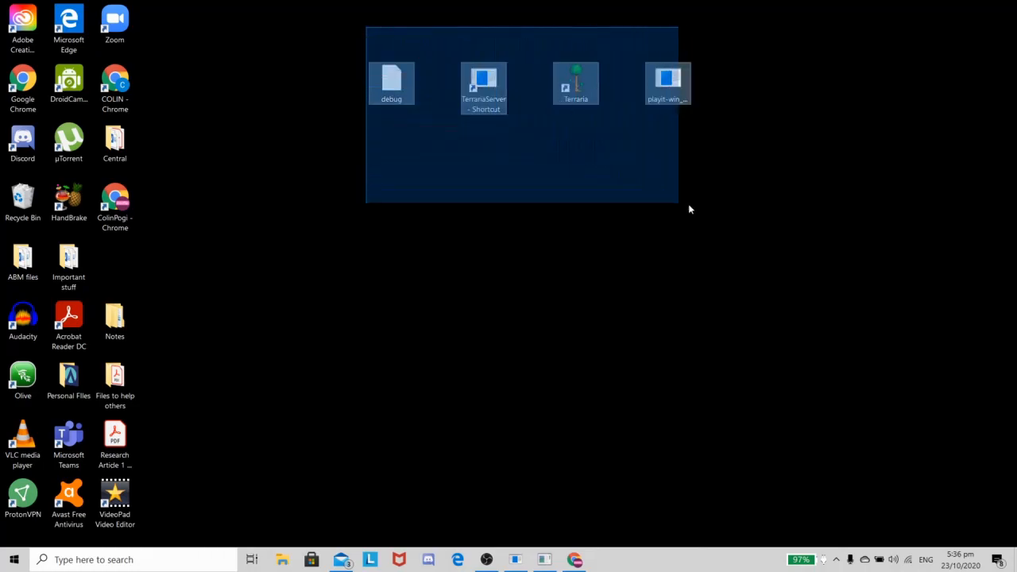
click(699, 220)
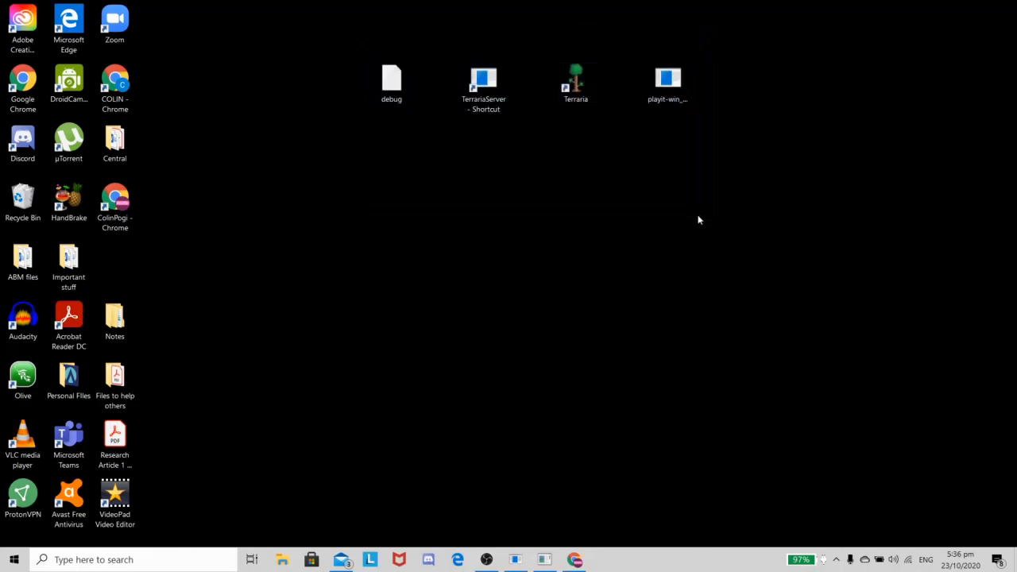
mouse_move(359, 48)
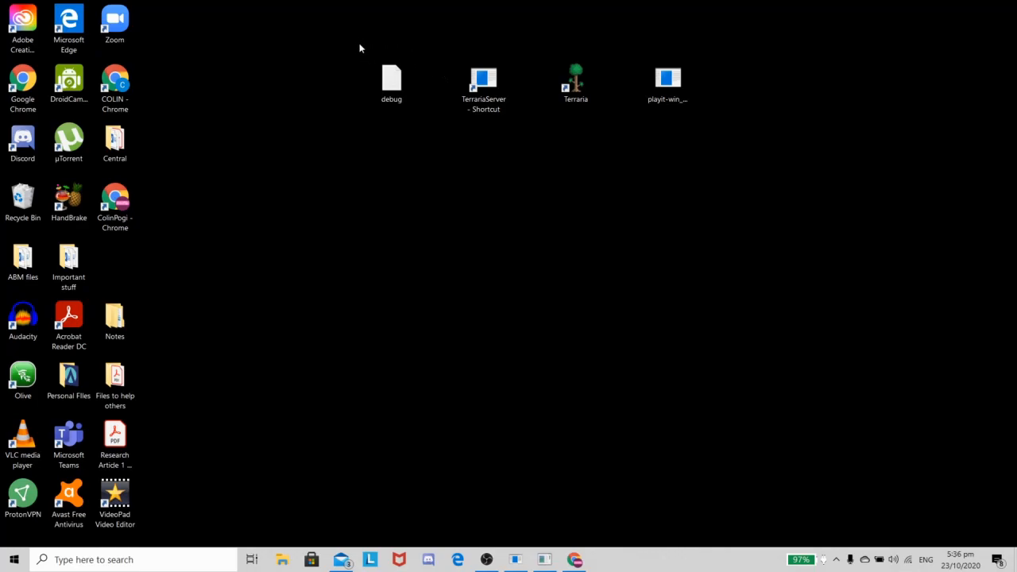
drag(359, 48, 705, 127)
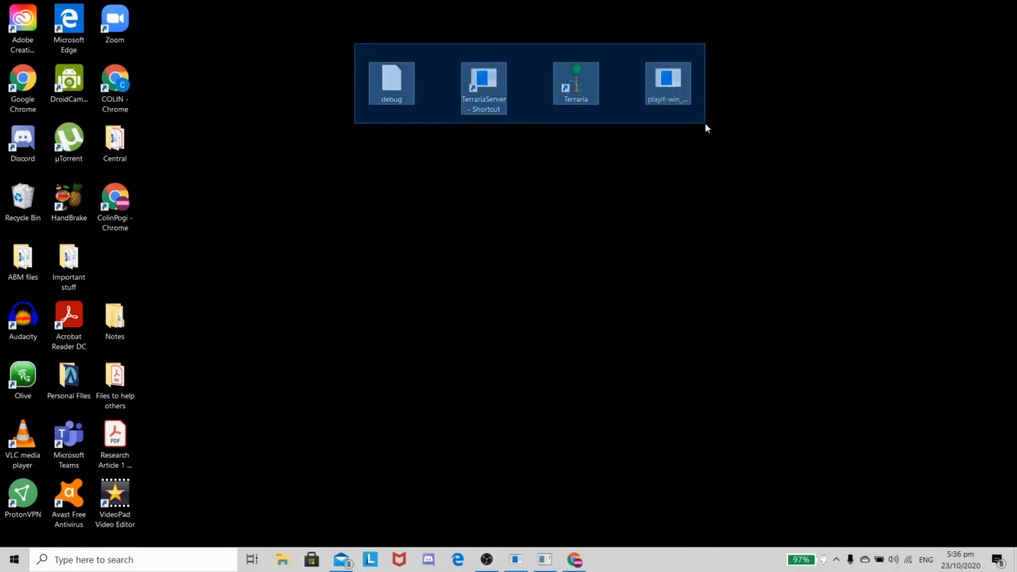
click(704, 127)
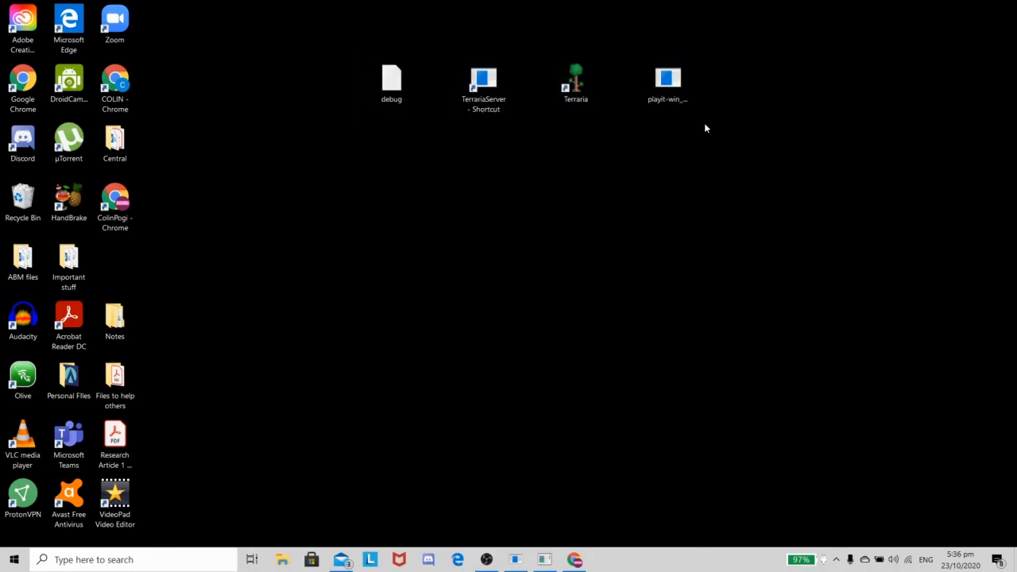
mouse_move(554, 76)
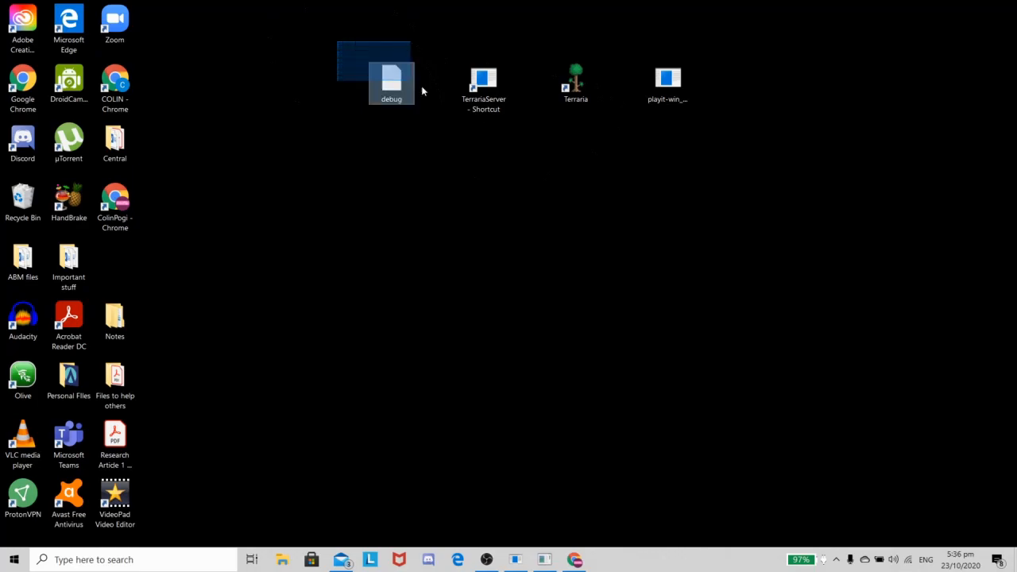
click(437, 130)
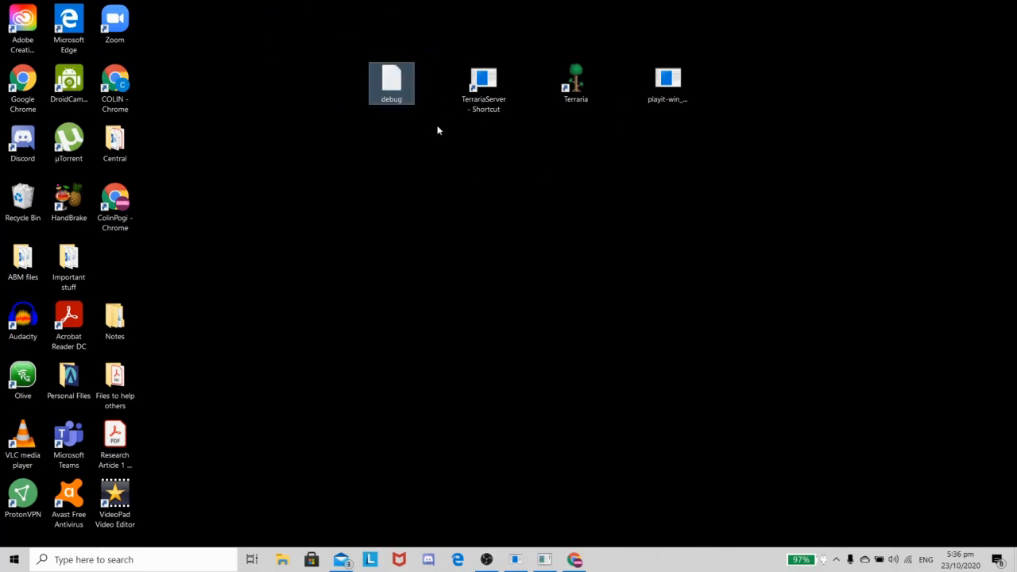
mouse_move(867, 479)
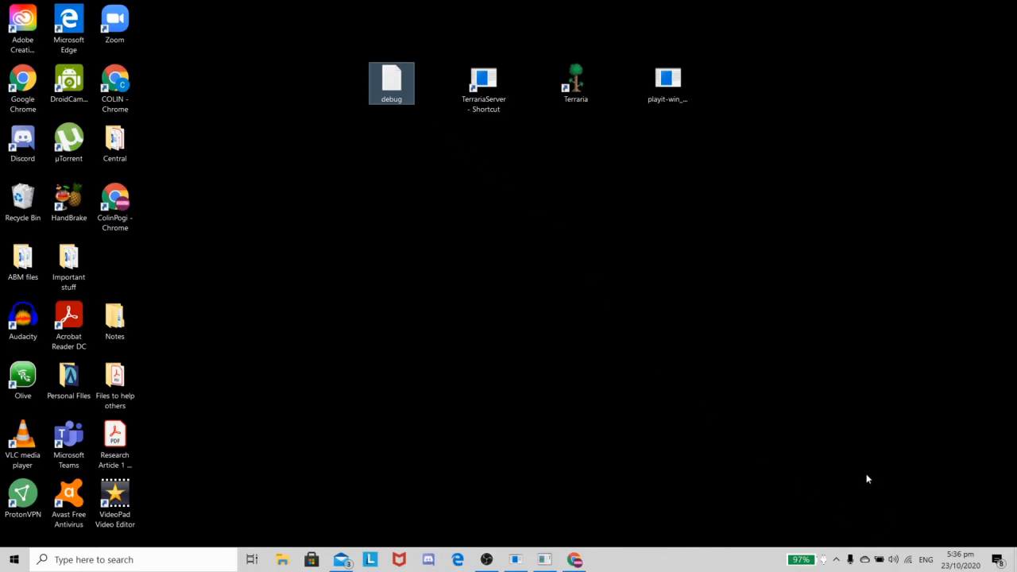
mouse_move(851, 491)
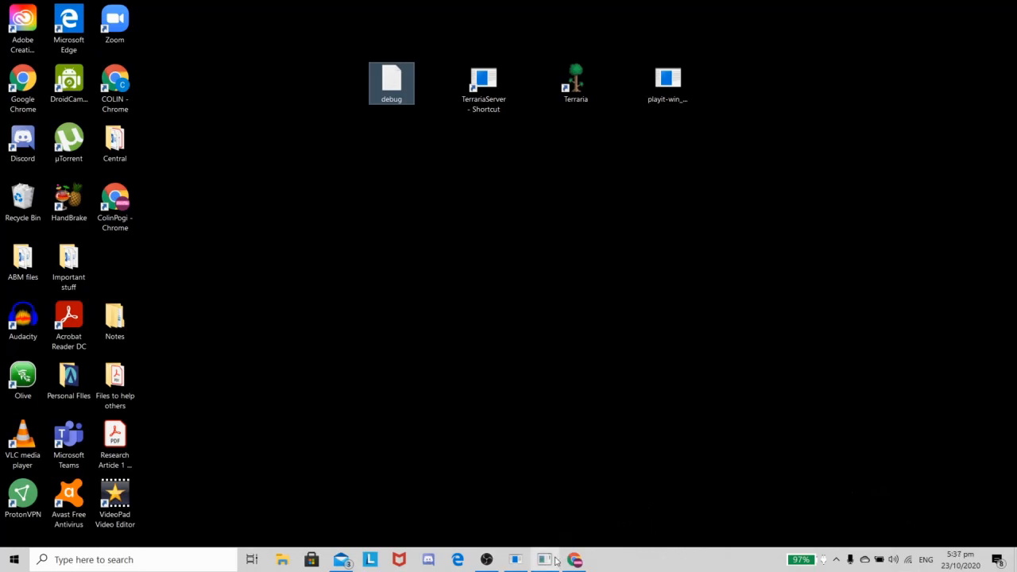
mouse_move(544, 559)
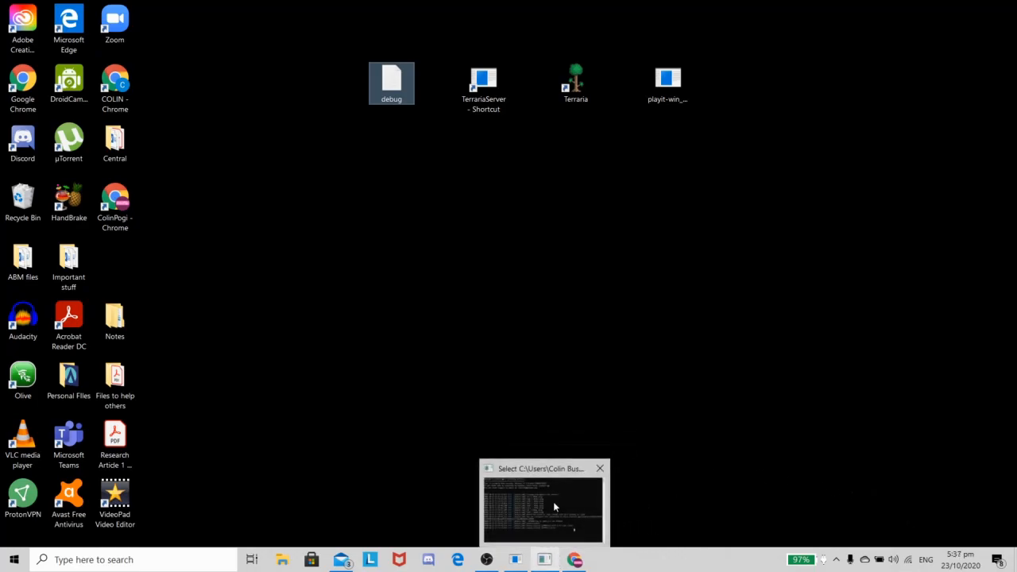
Step: Restore the playit tunnel console to view its connection log
click(544, 501)
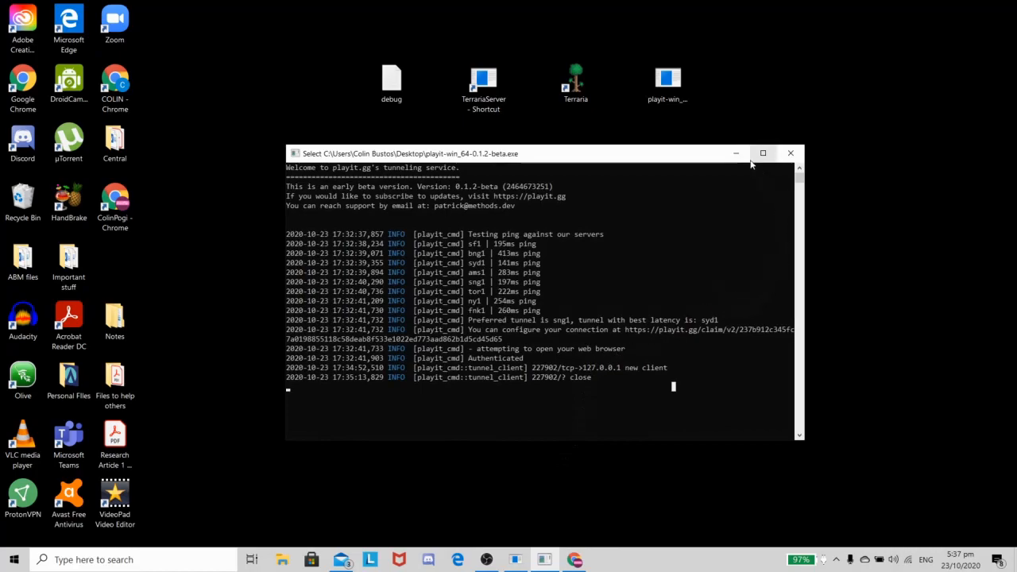
mouse_move(736, 152)
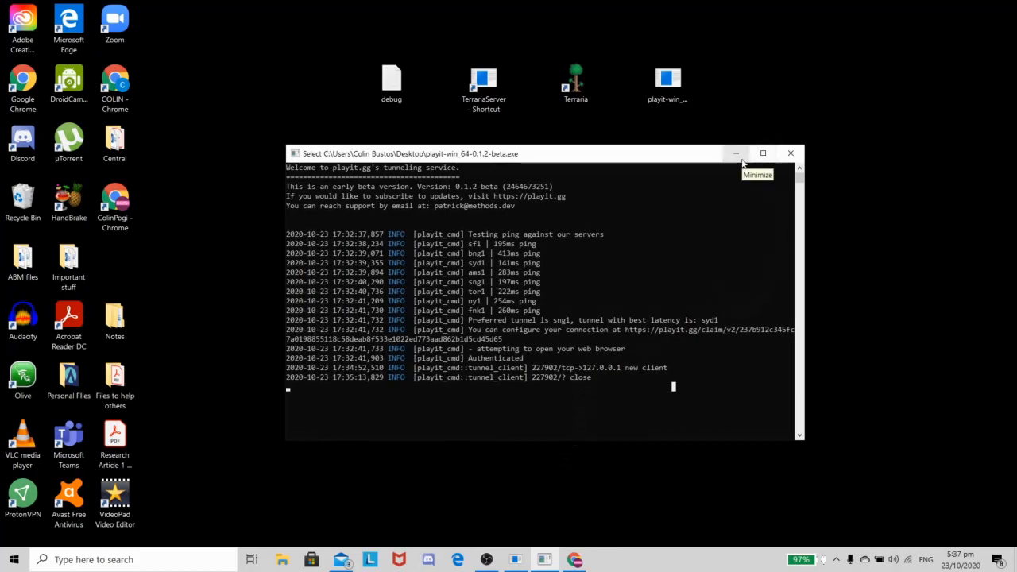